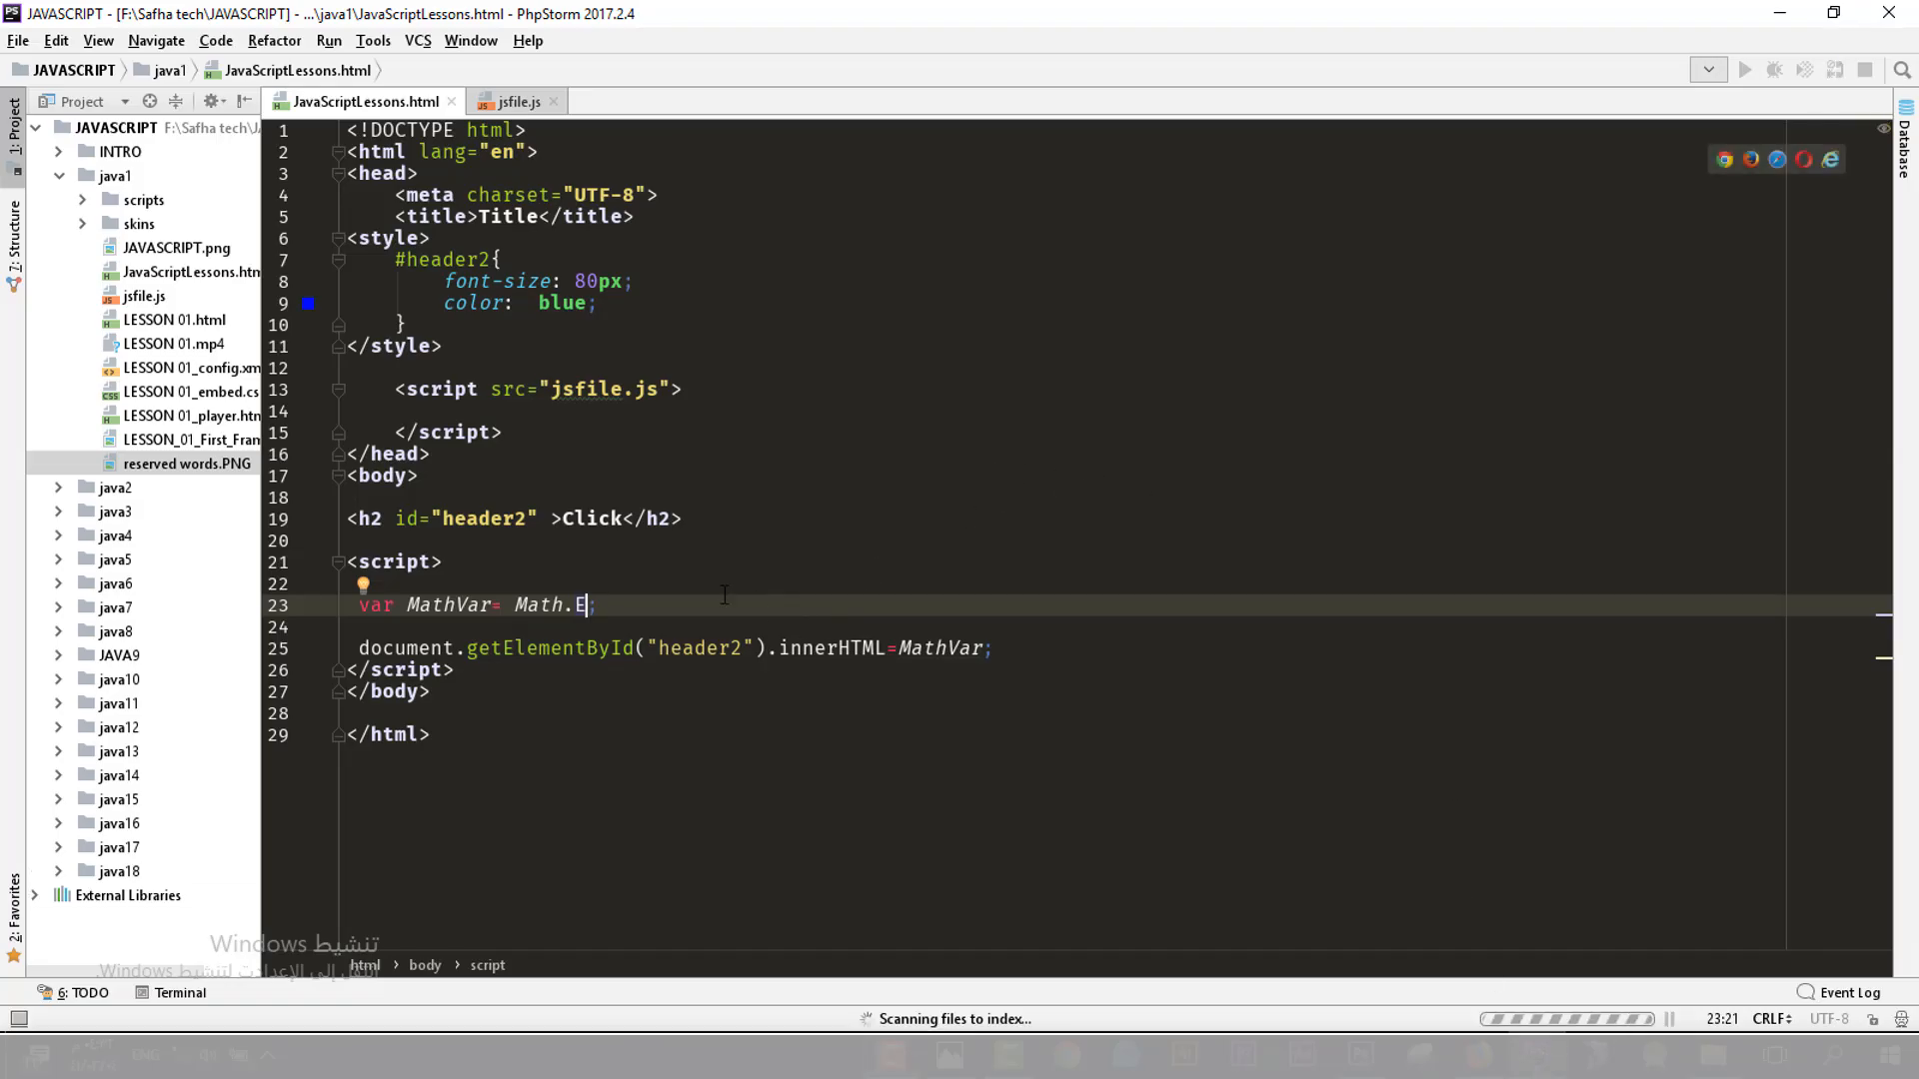
pyautogui.moveTo(672, 609)
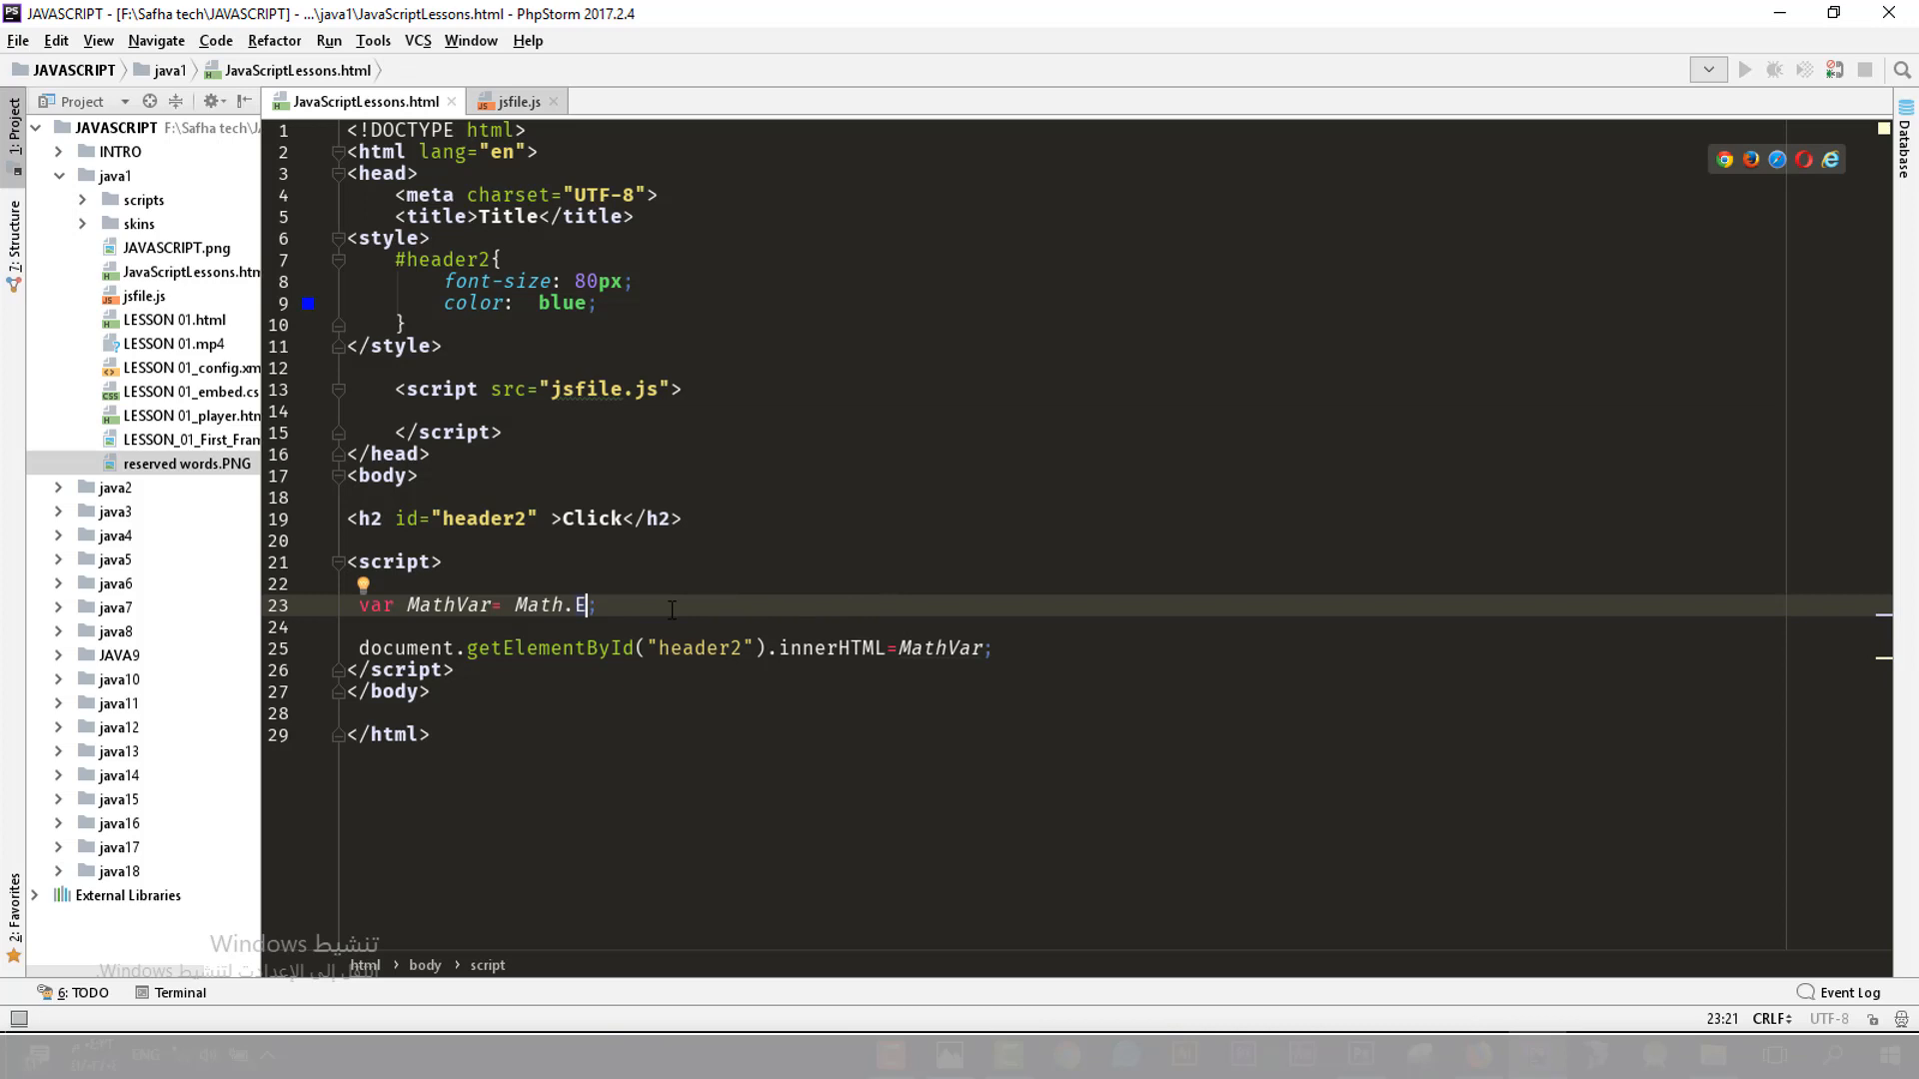
# Replace Math.E with Math.random() as MathVar's value on line 23
pyautogui.write('r')
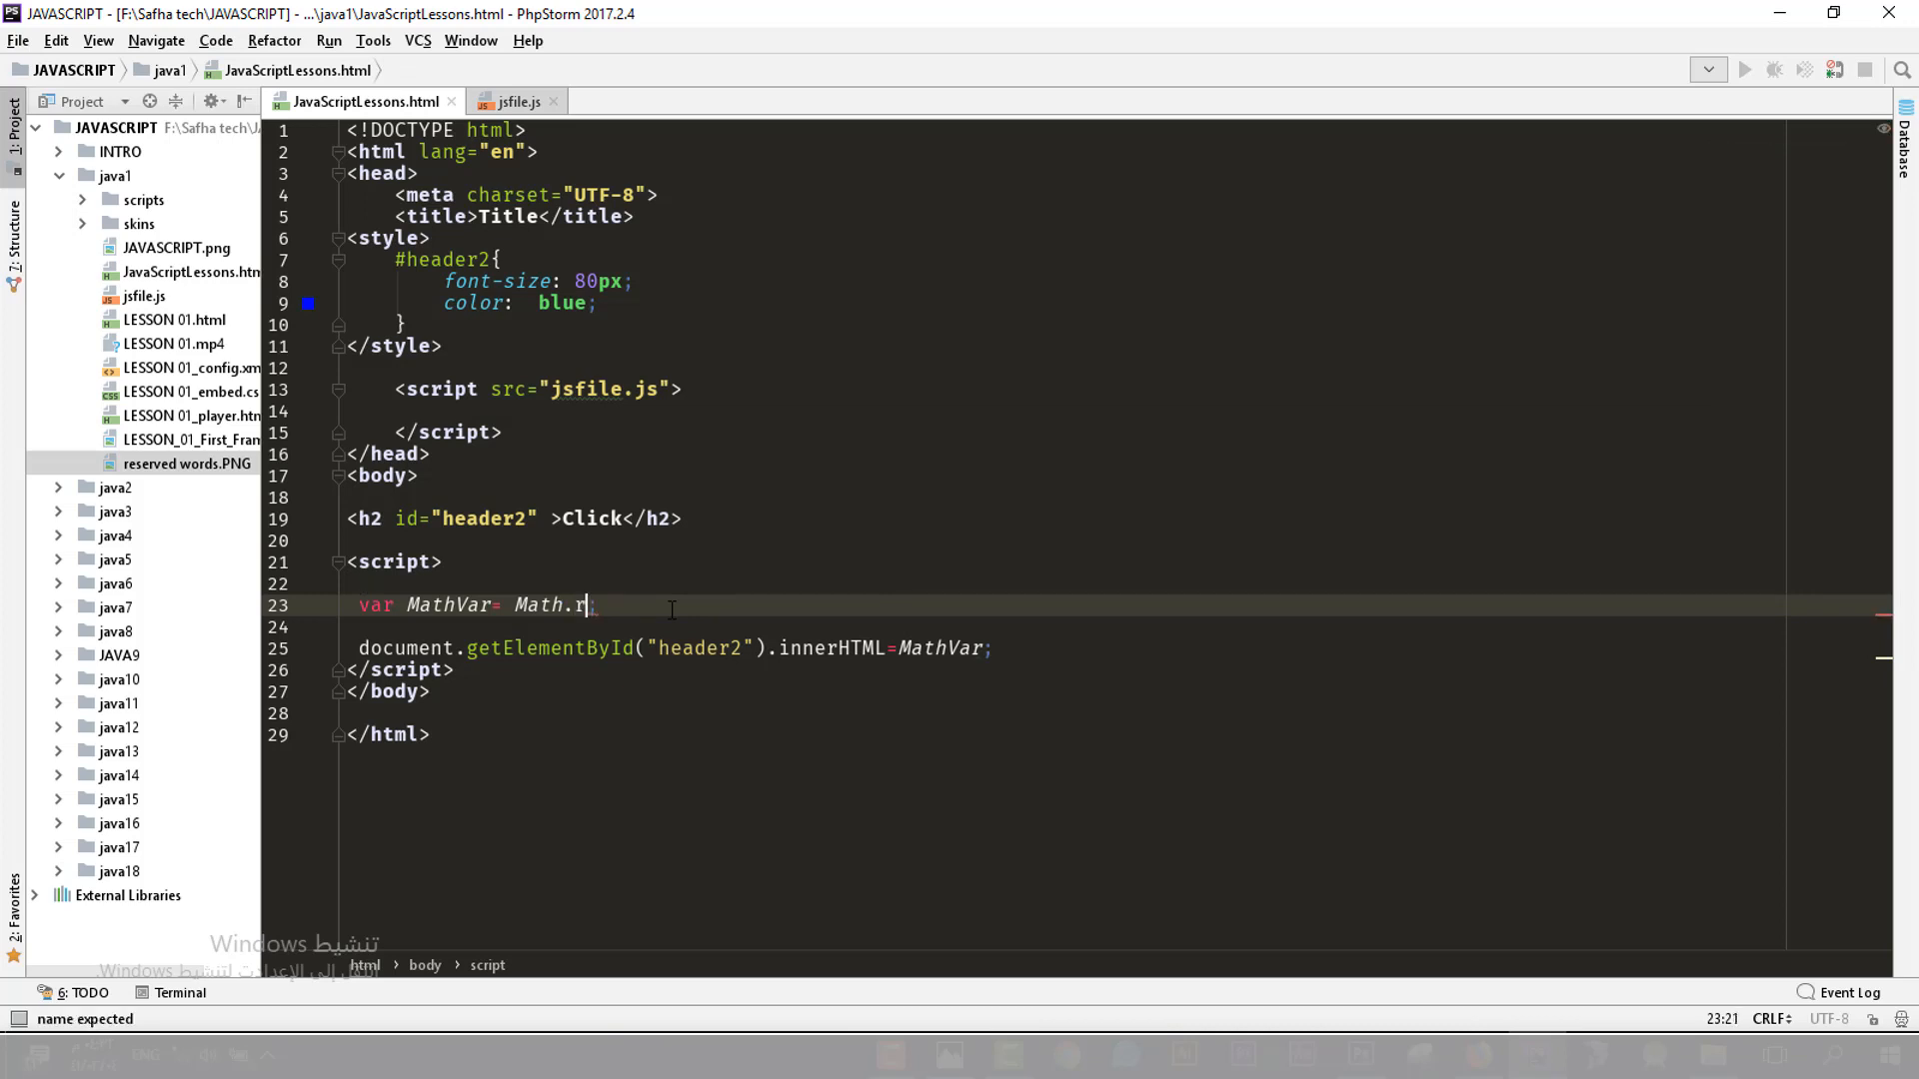
pyautogui.write('andom()')
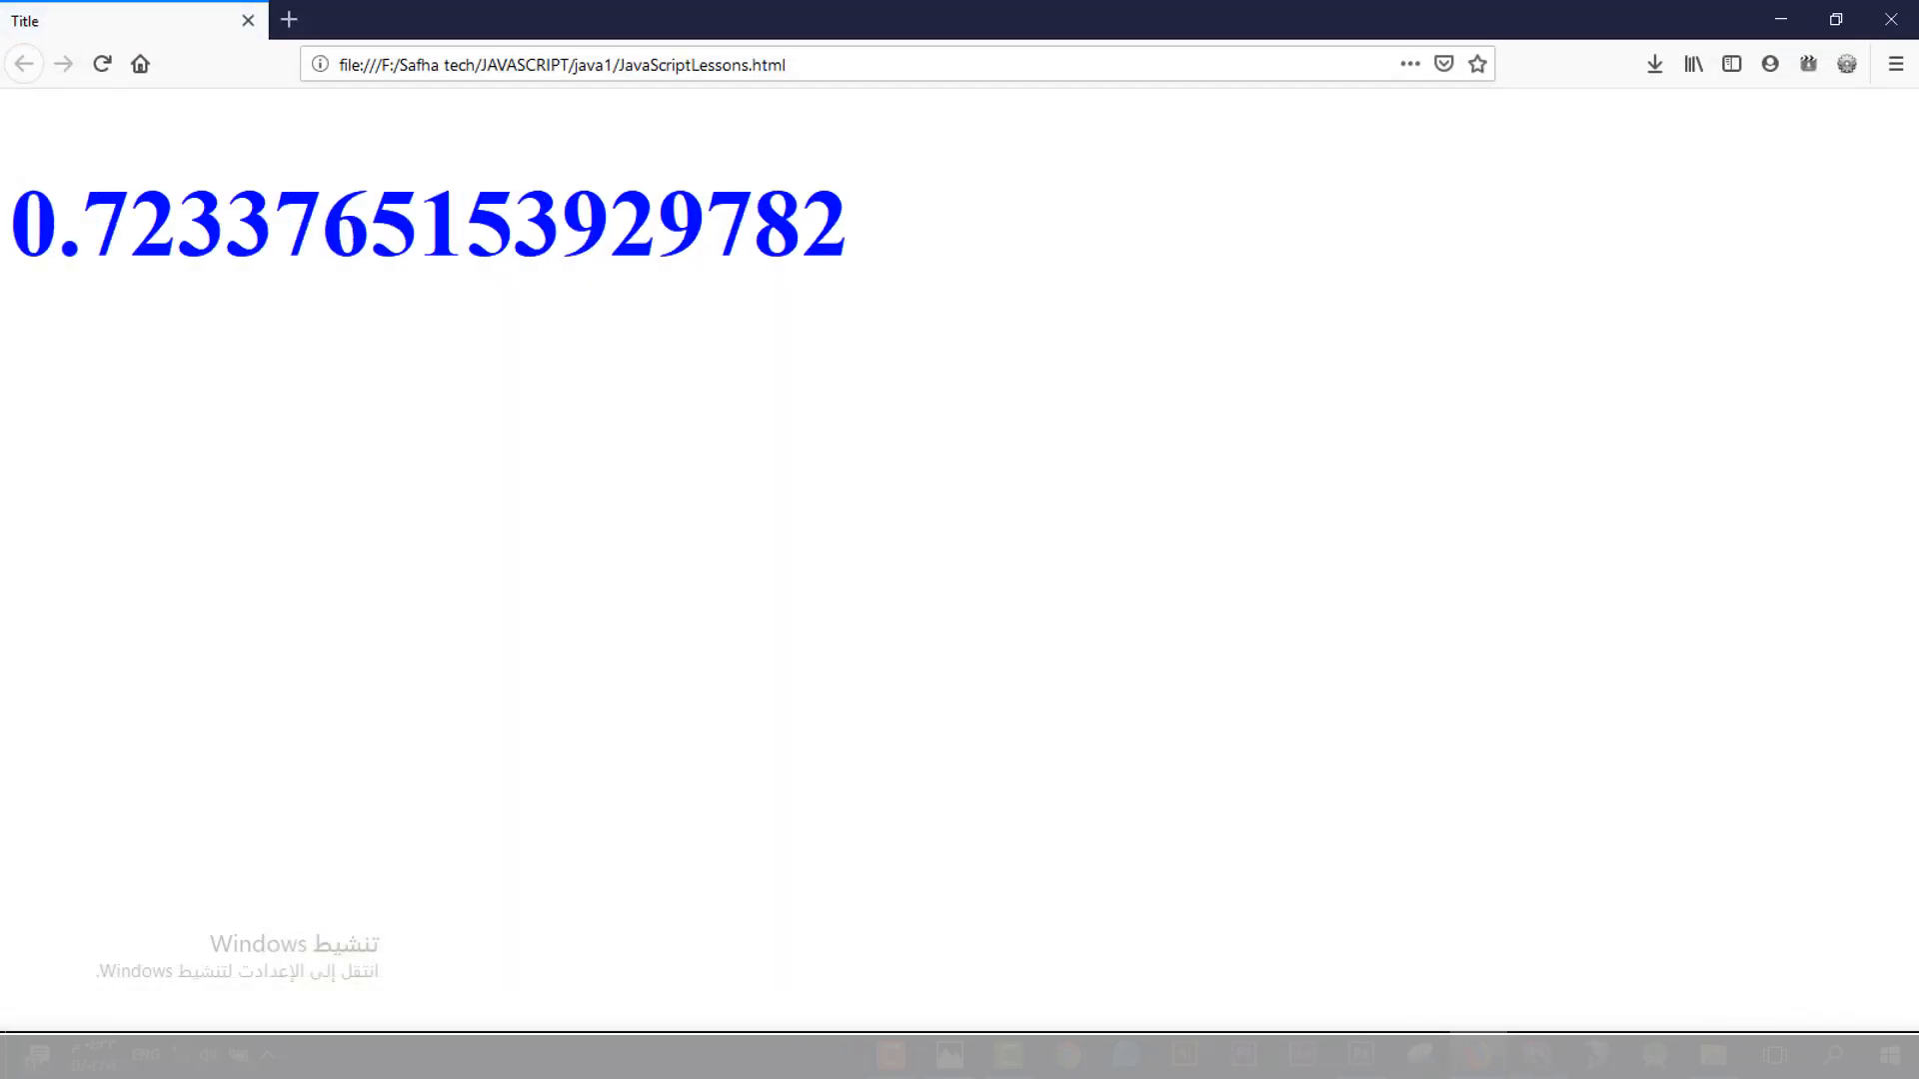
# Return from the Firefox preview showing 0.7233765153929782 to the PhpStorm editor
pyautogui.click(102, 64)
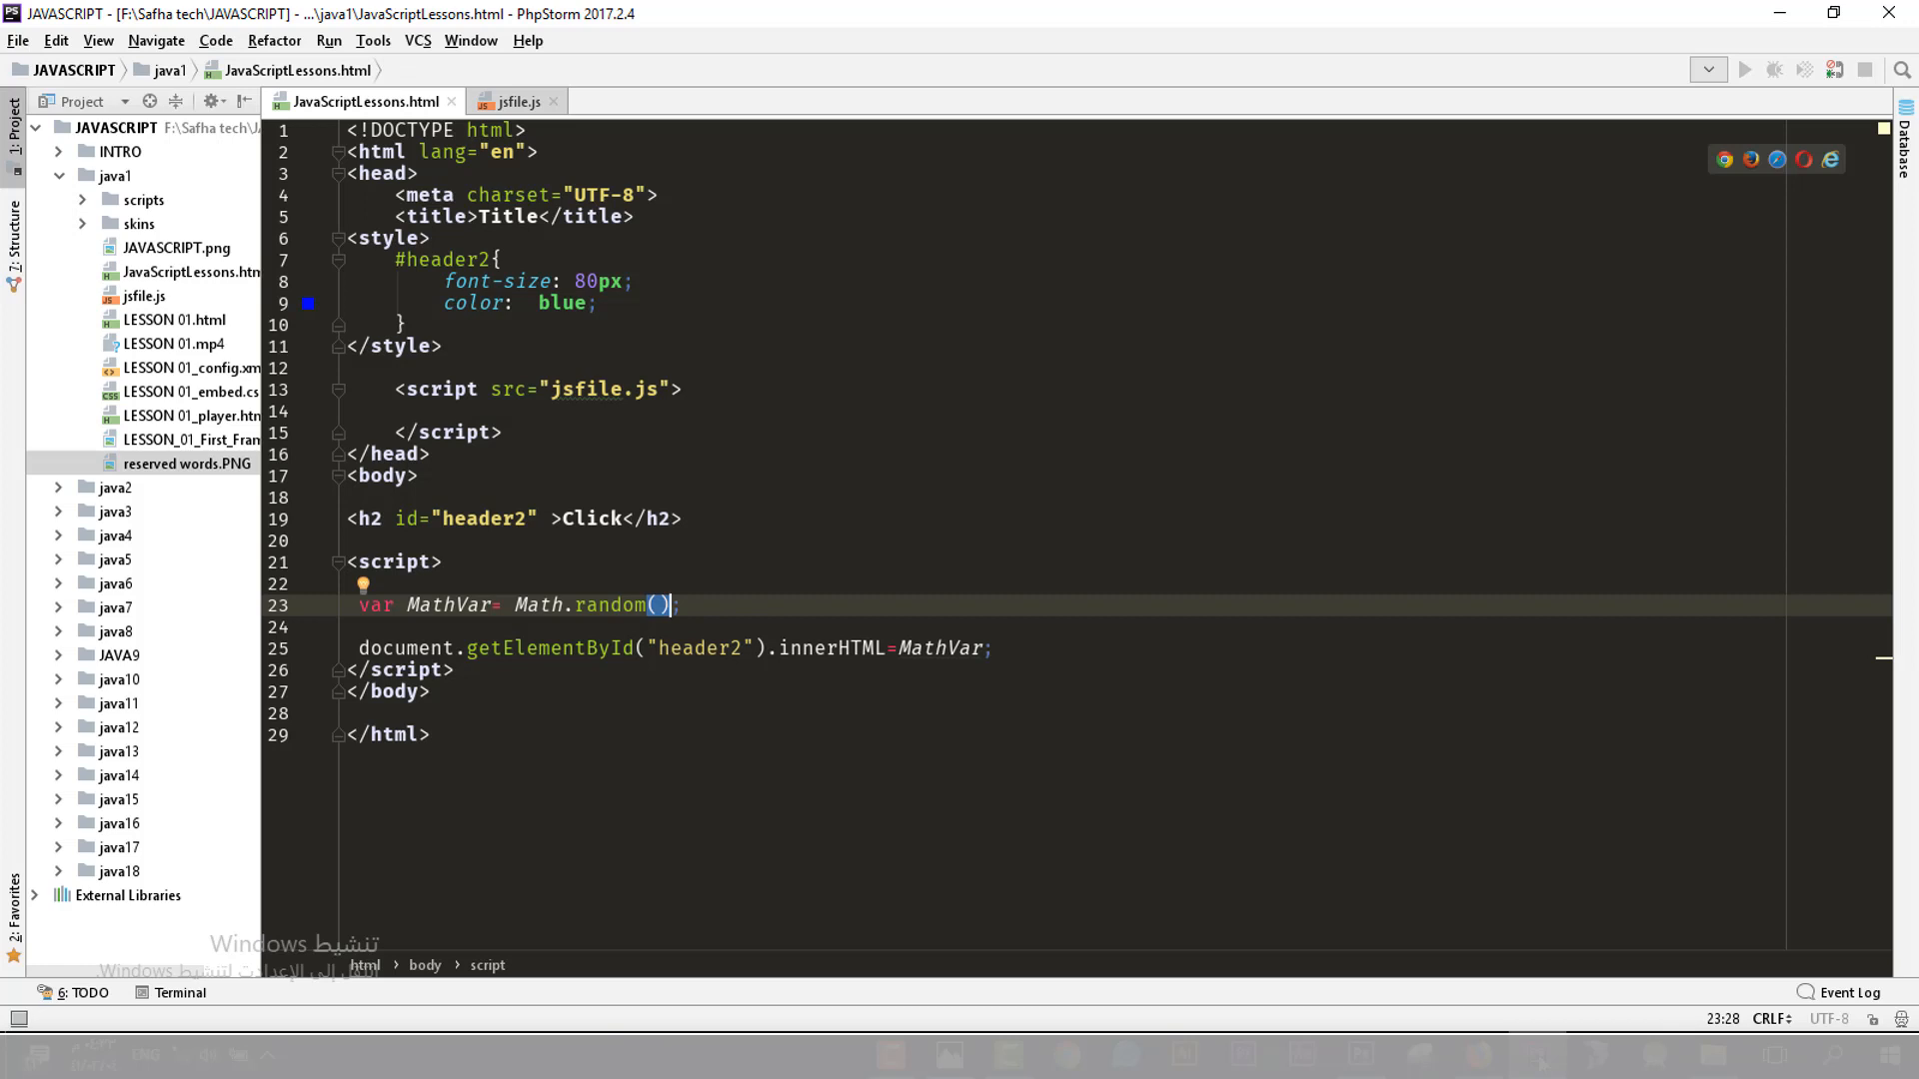
# Insert Math.floor( before Math.random() so the random call is floored
pyautogui.click(505, 603)
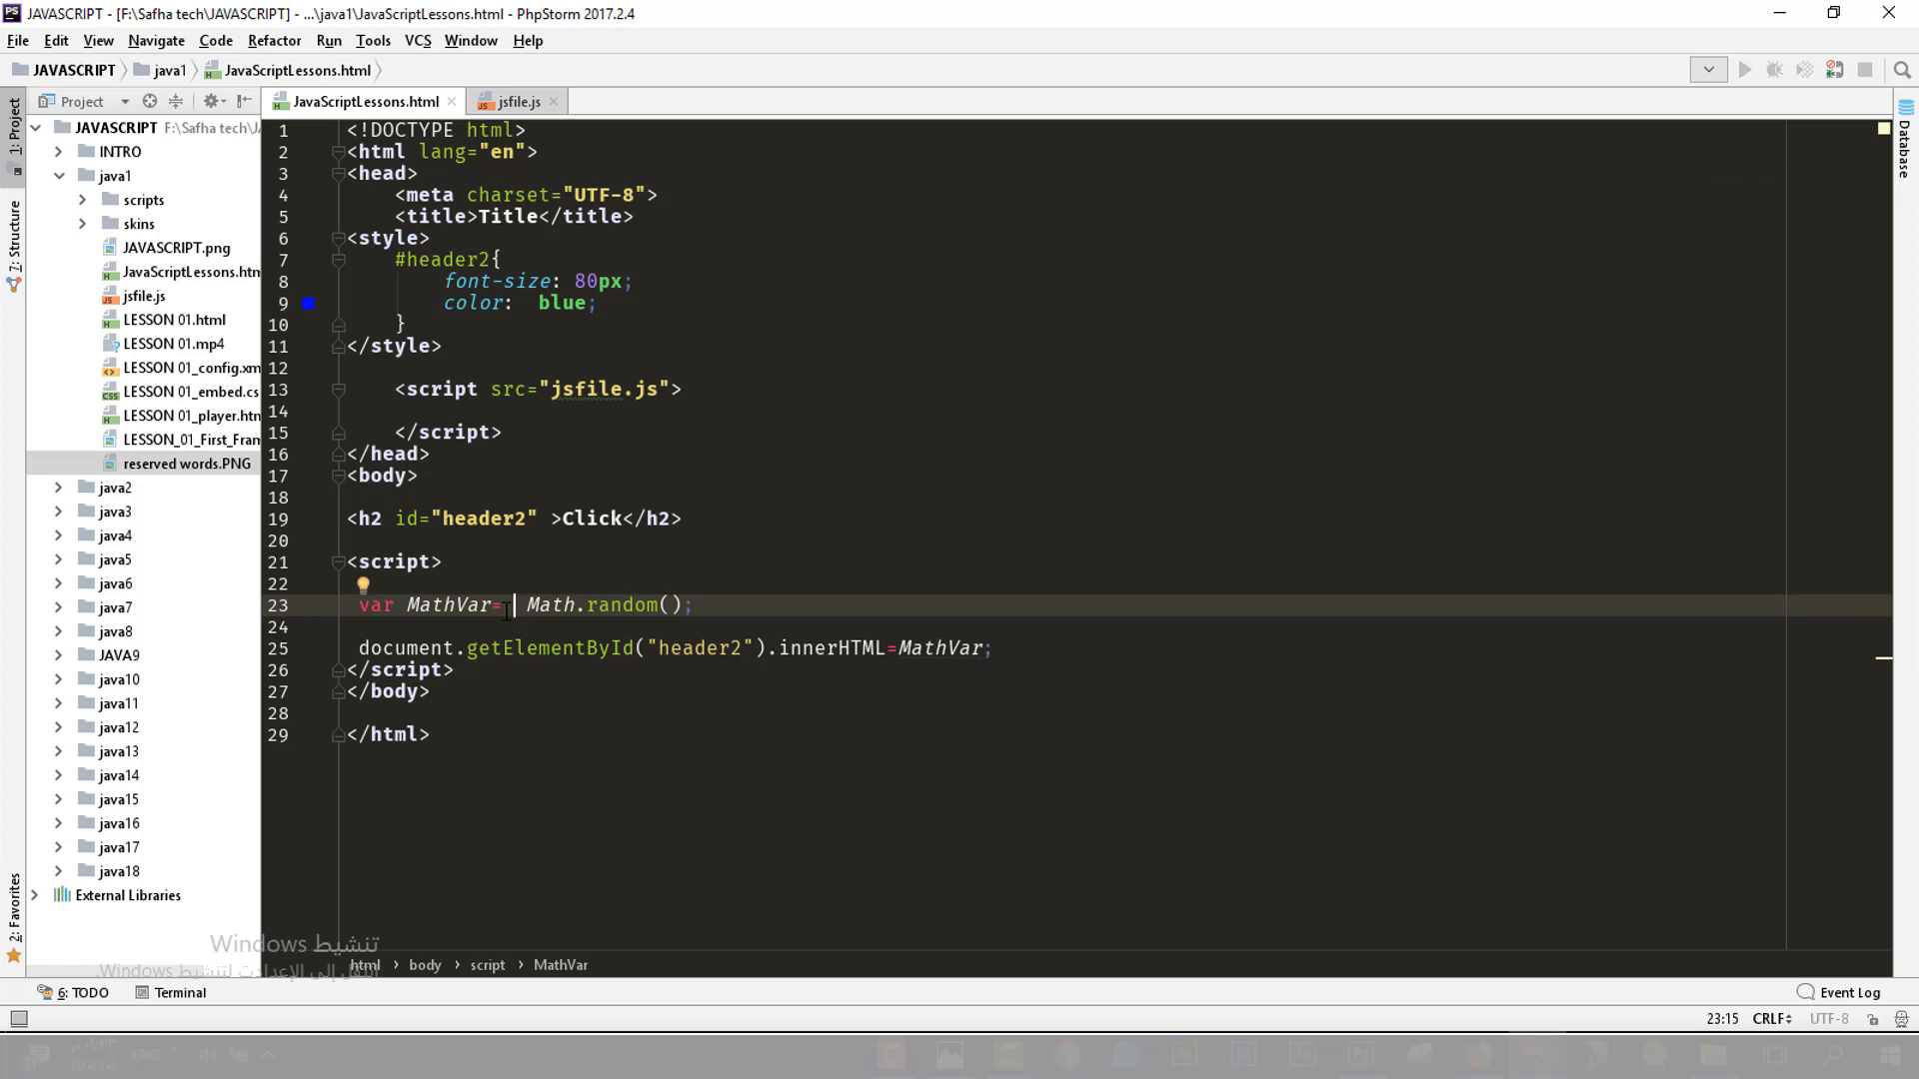
pyautogui.write('ma')
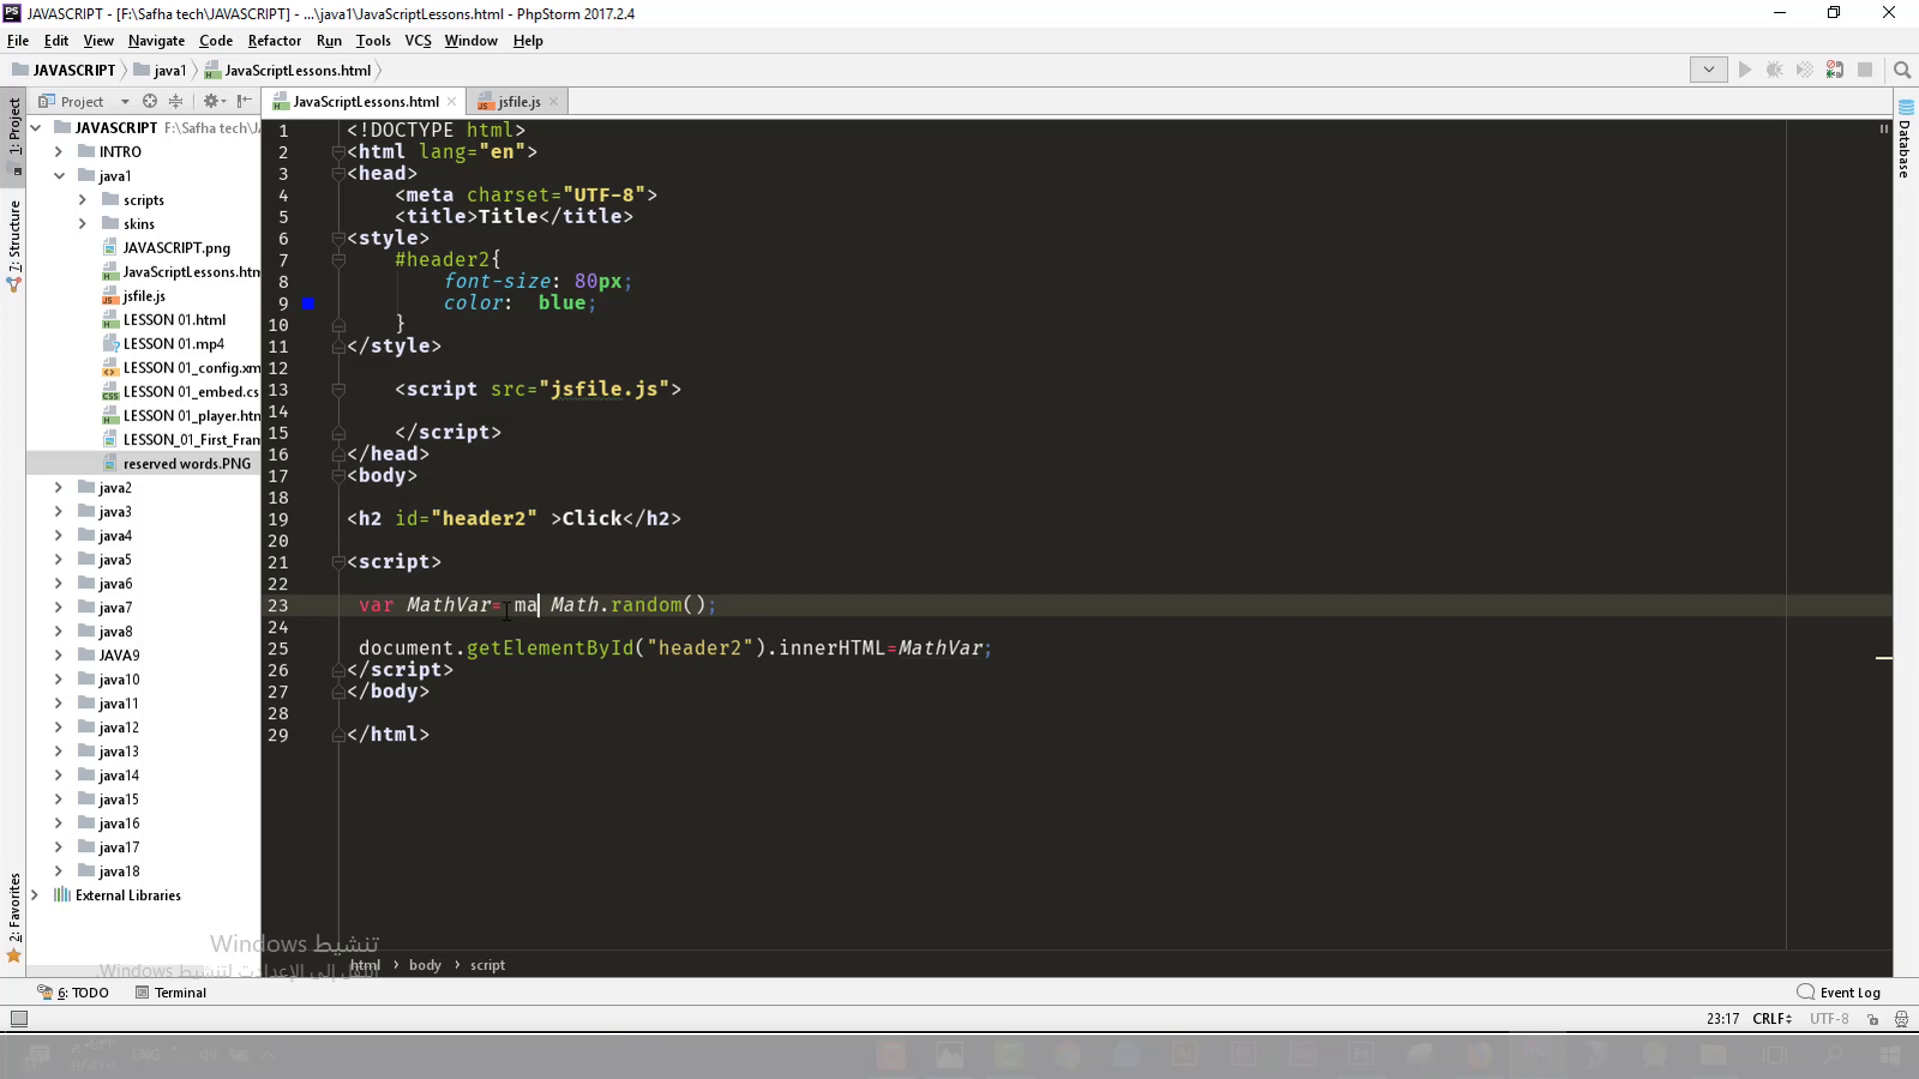
pyautogui.write('Math')
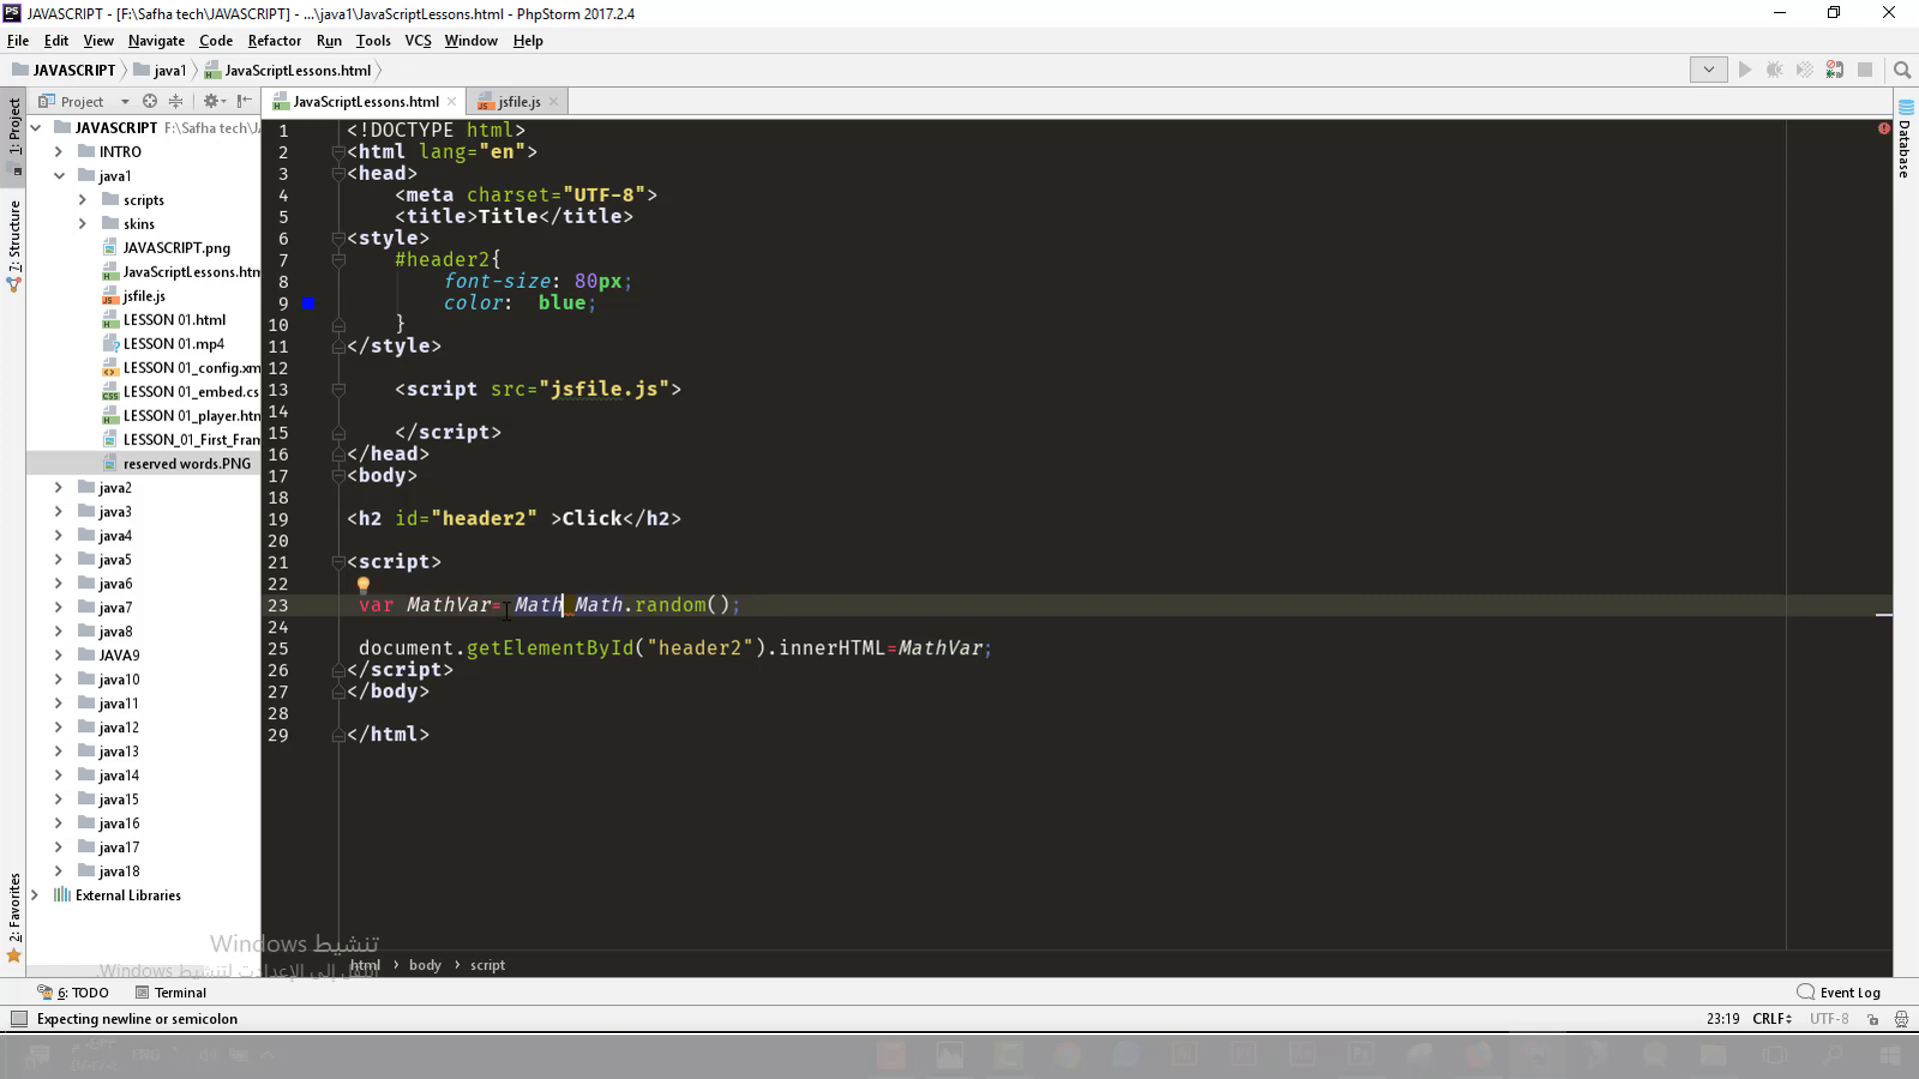
pyautogui.write('.floor(')
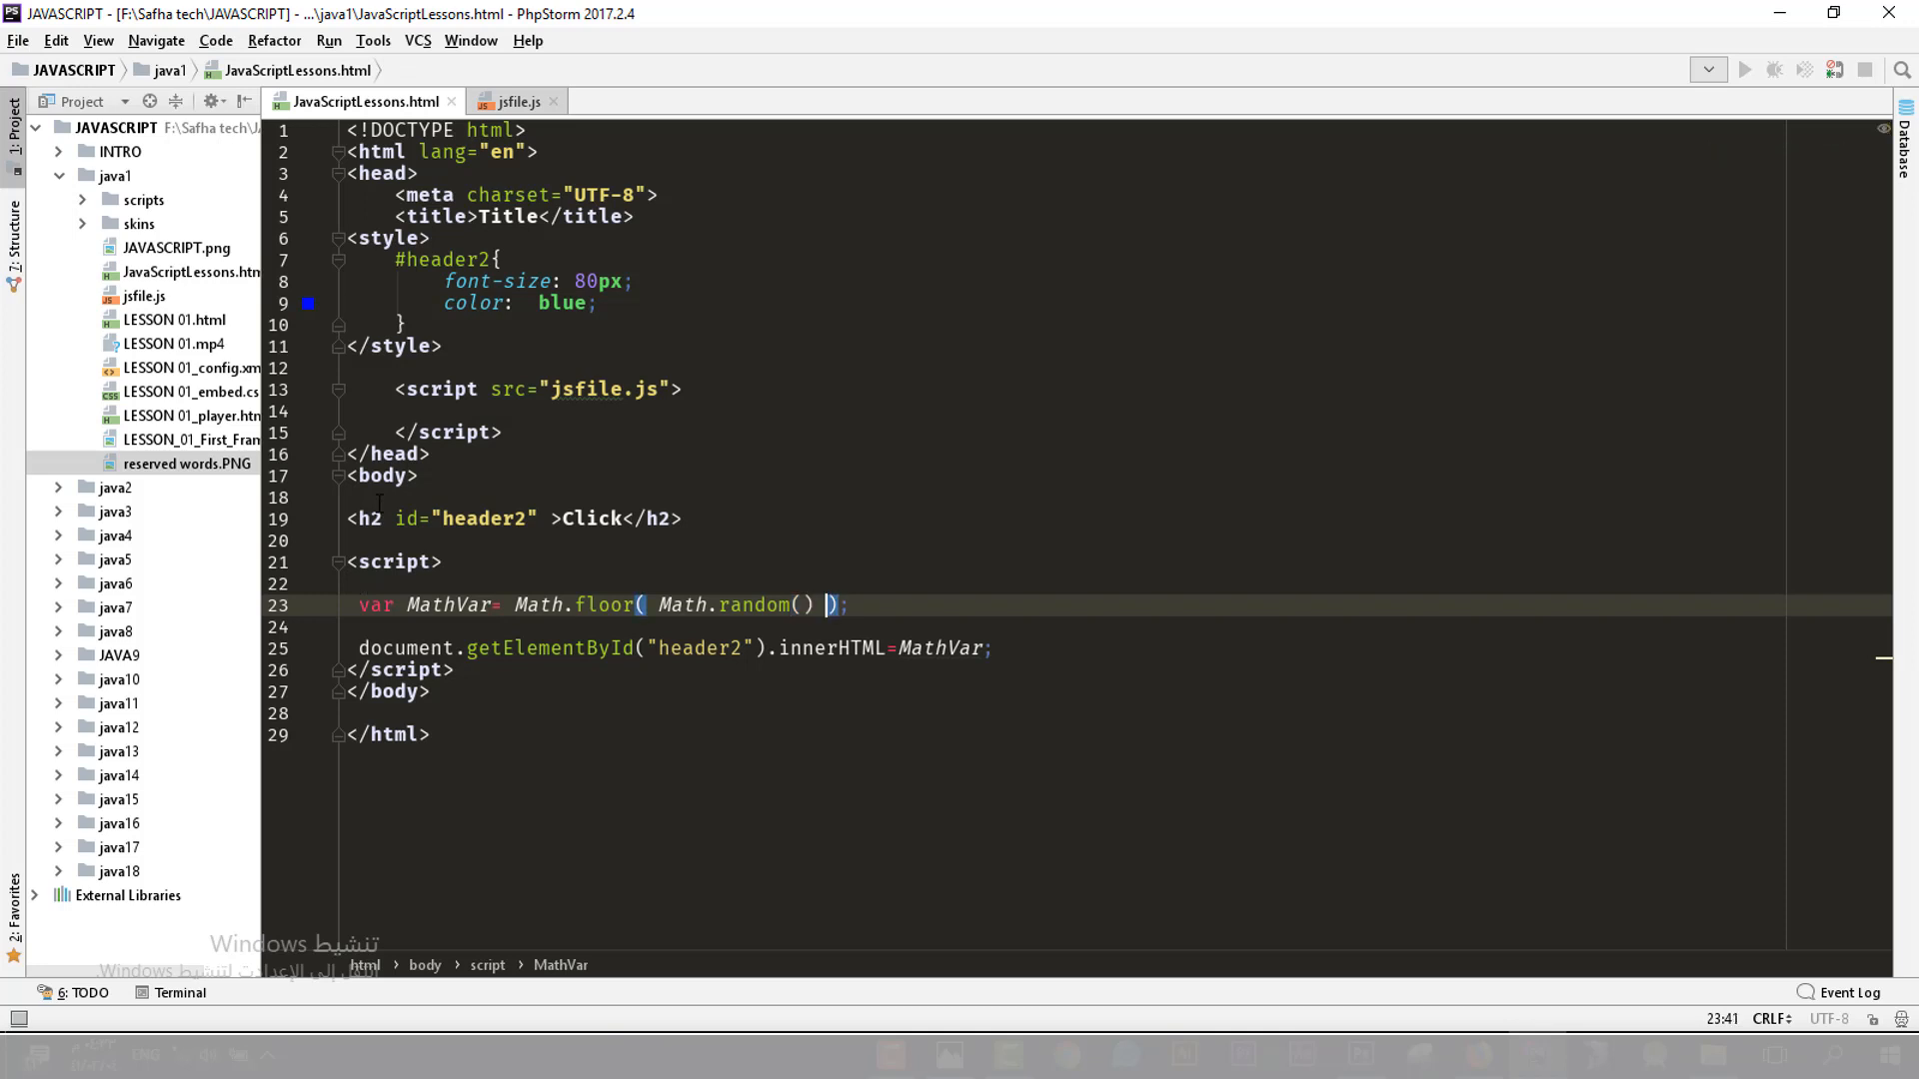
# Multiply Math.random() by 10 inside Math.floor, retyping *10 after corrections
pyautogui.write('*1')
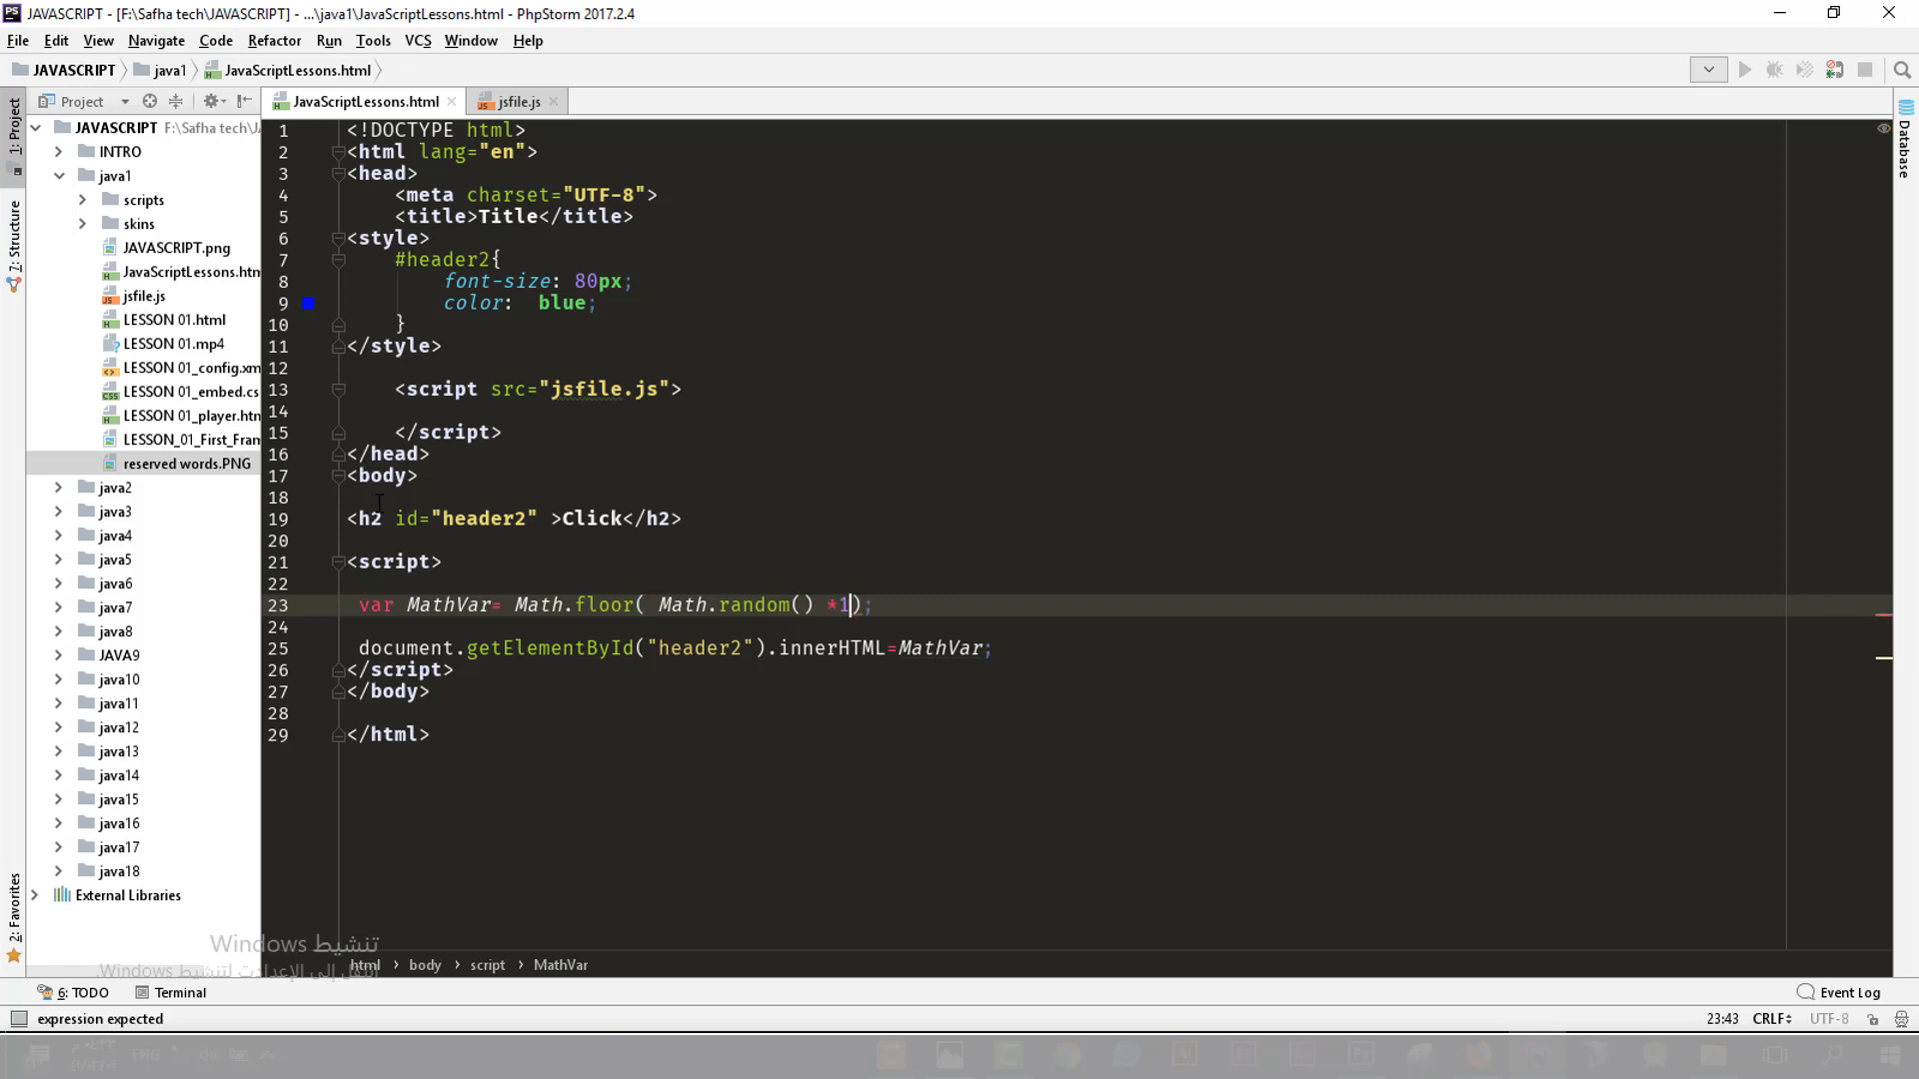
pyautogui.write('0')
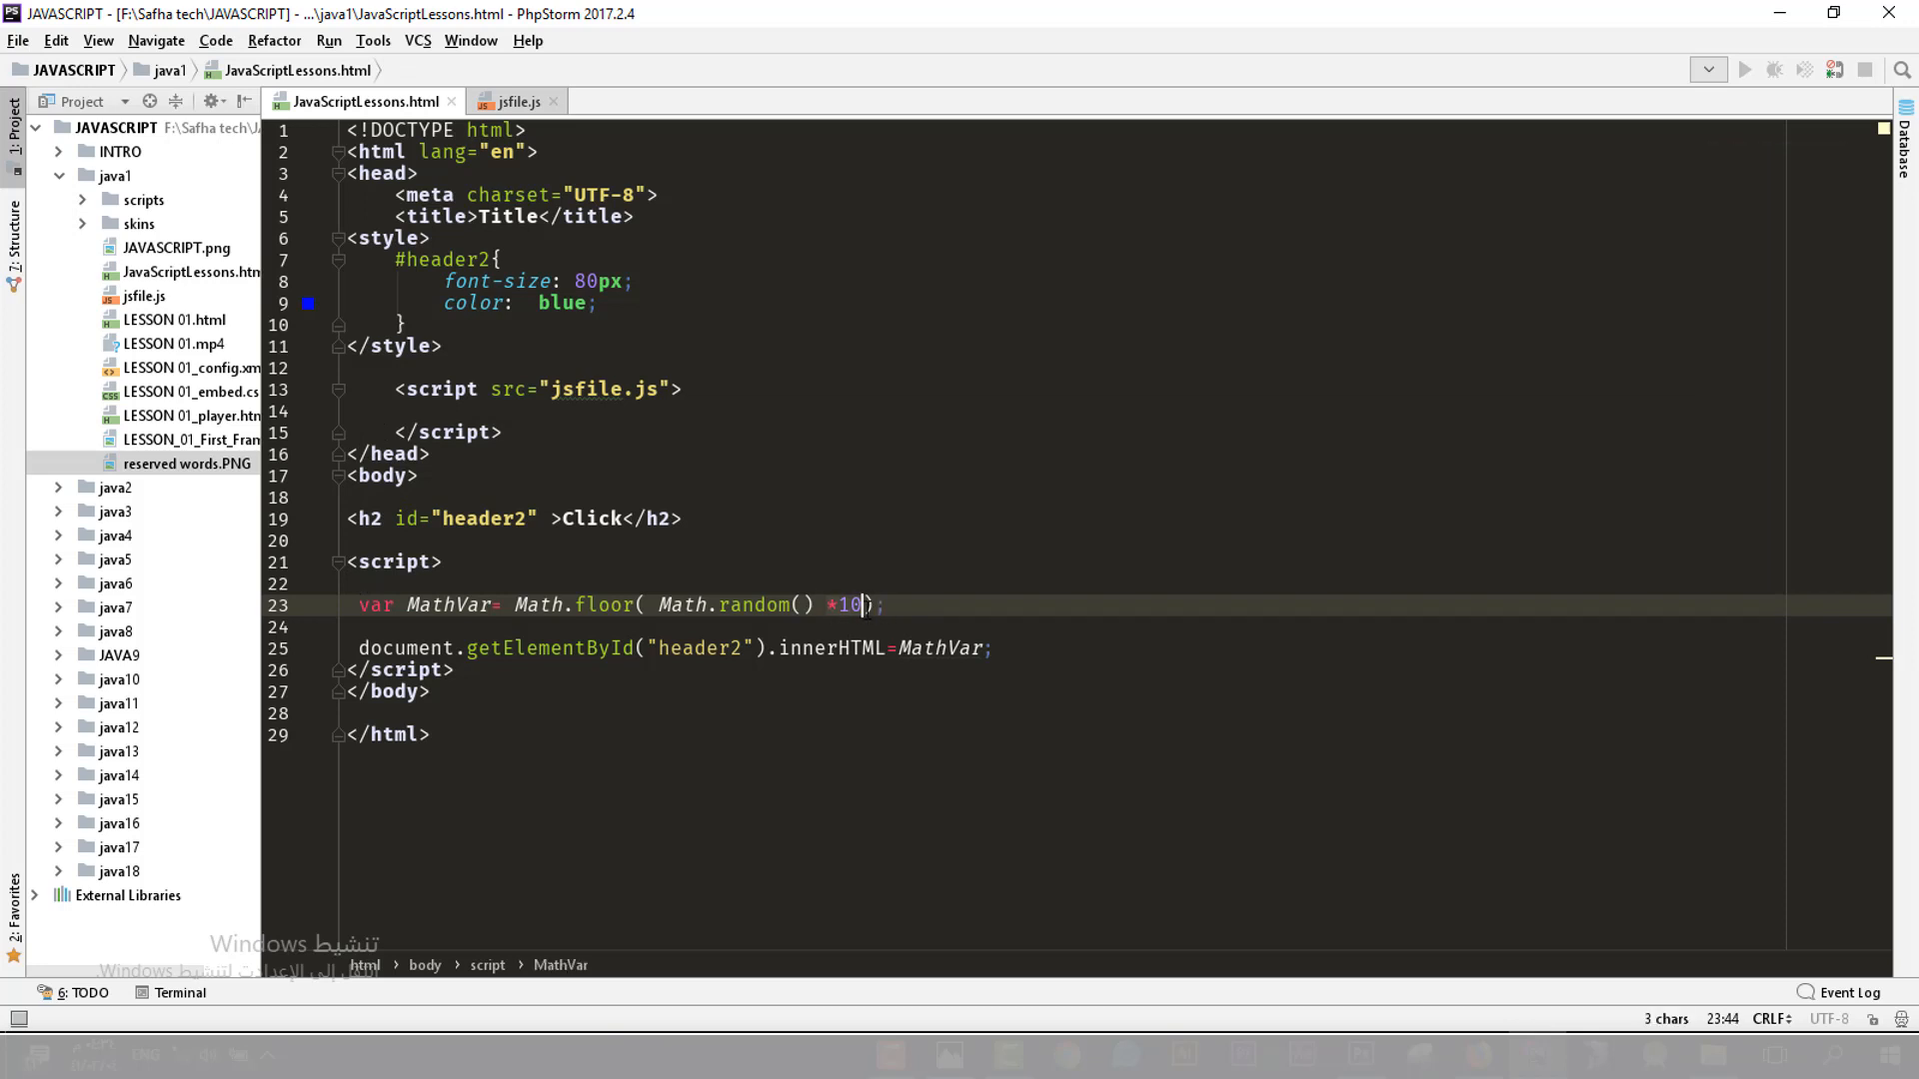
pyautogui.press('Backspace')
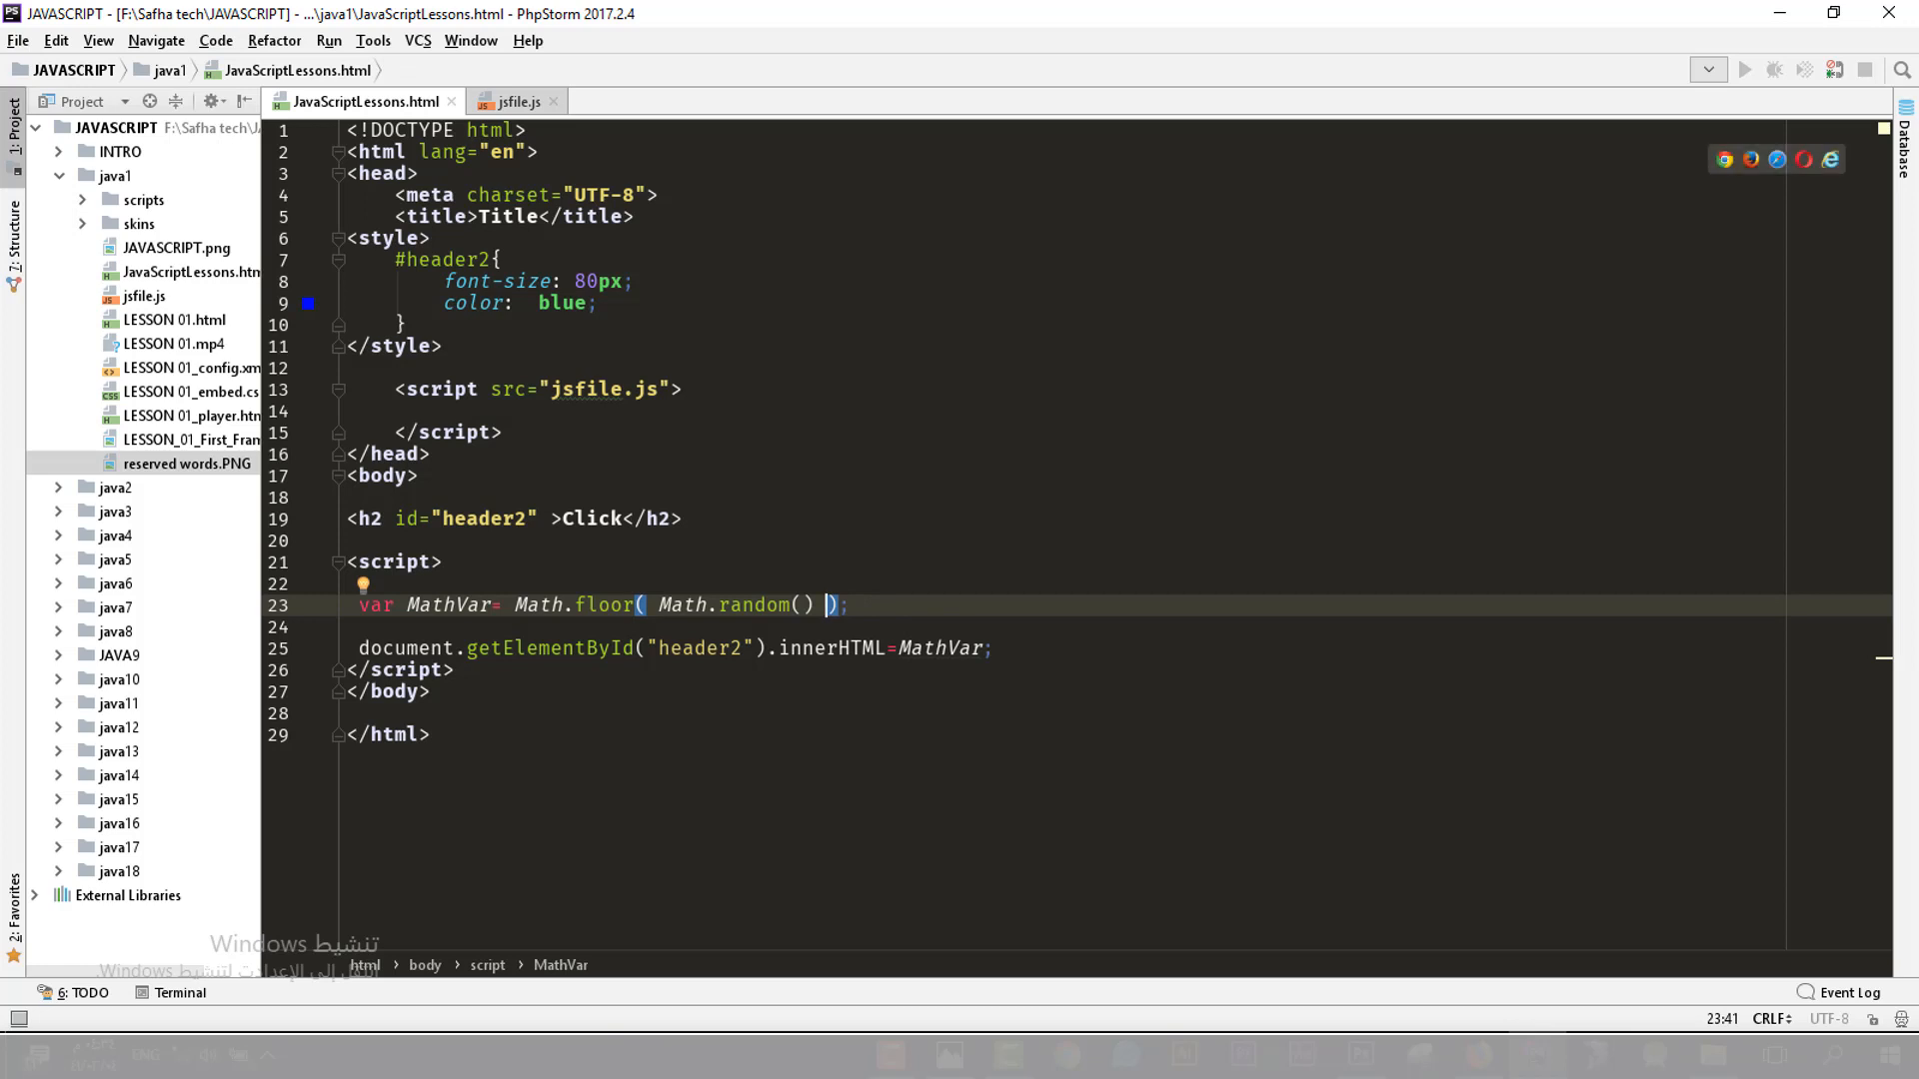
pyautogui.write('*10')
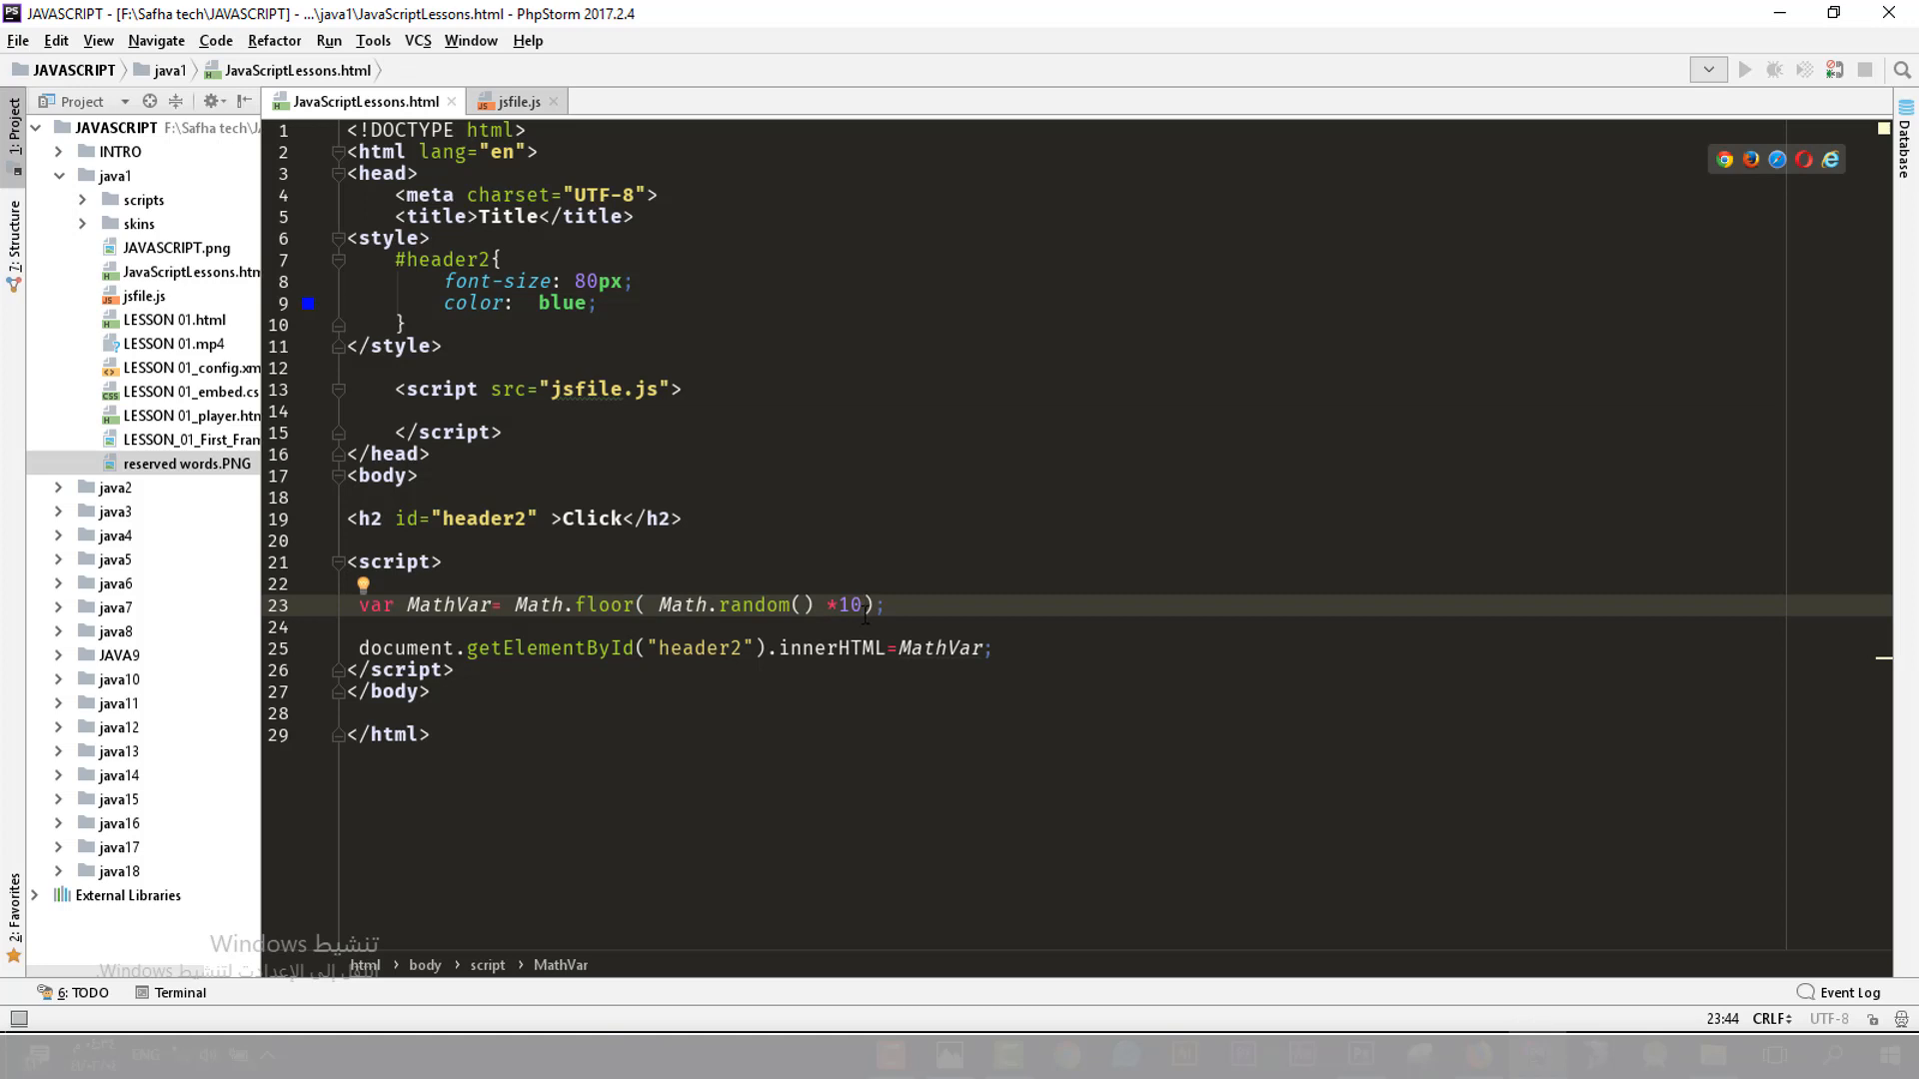
pyautogui.press('Backspace')
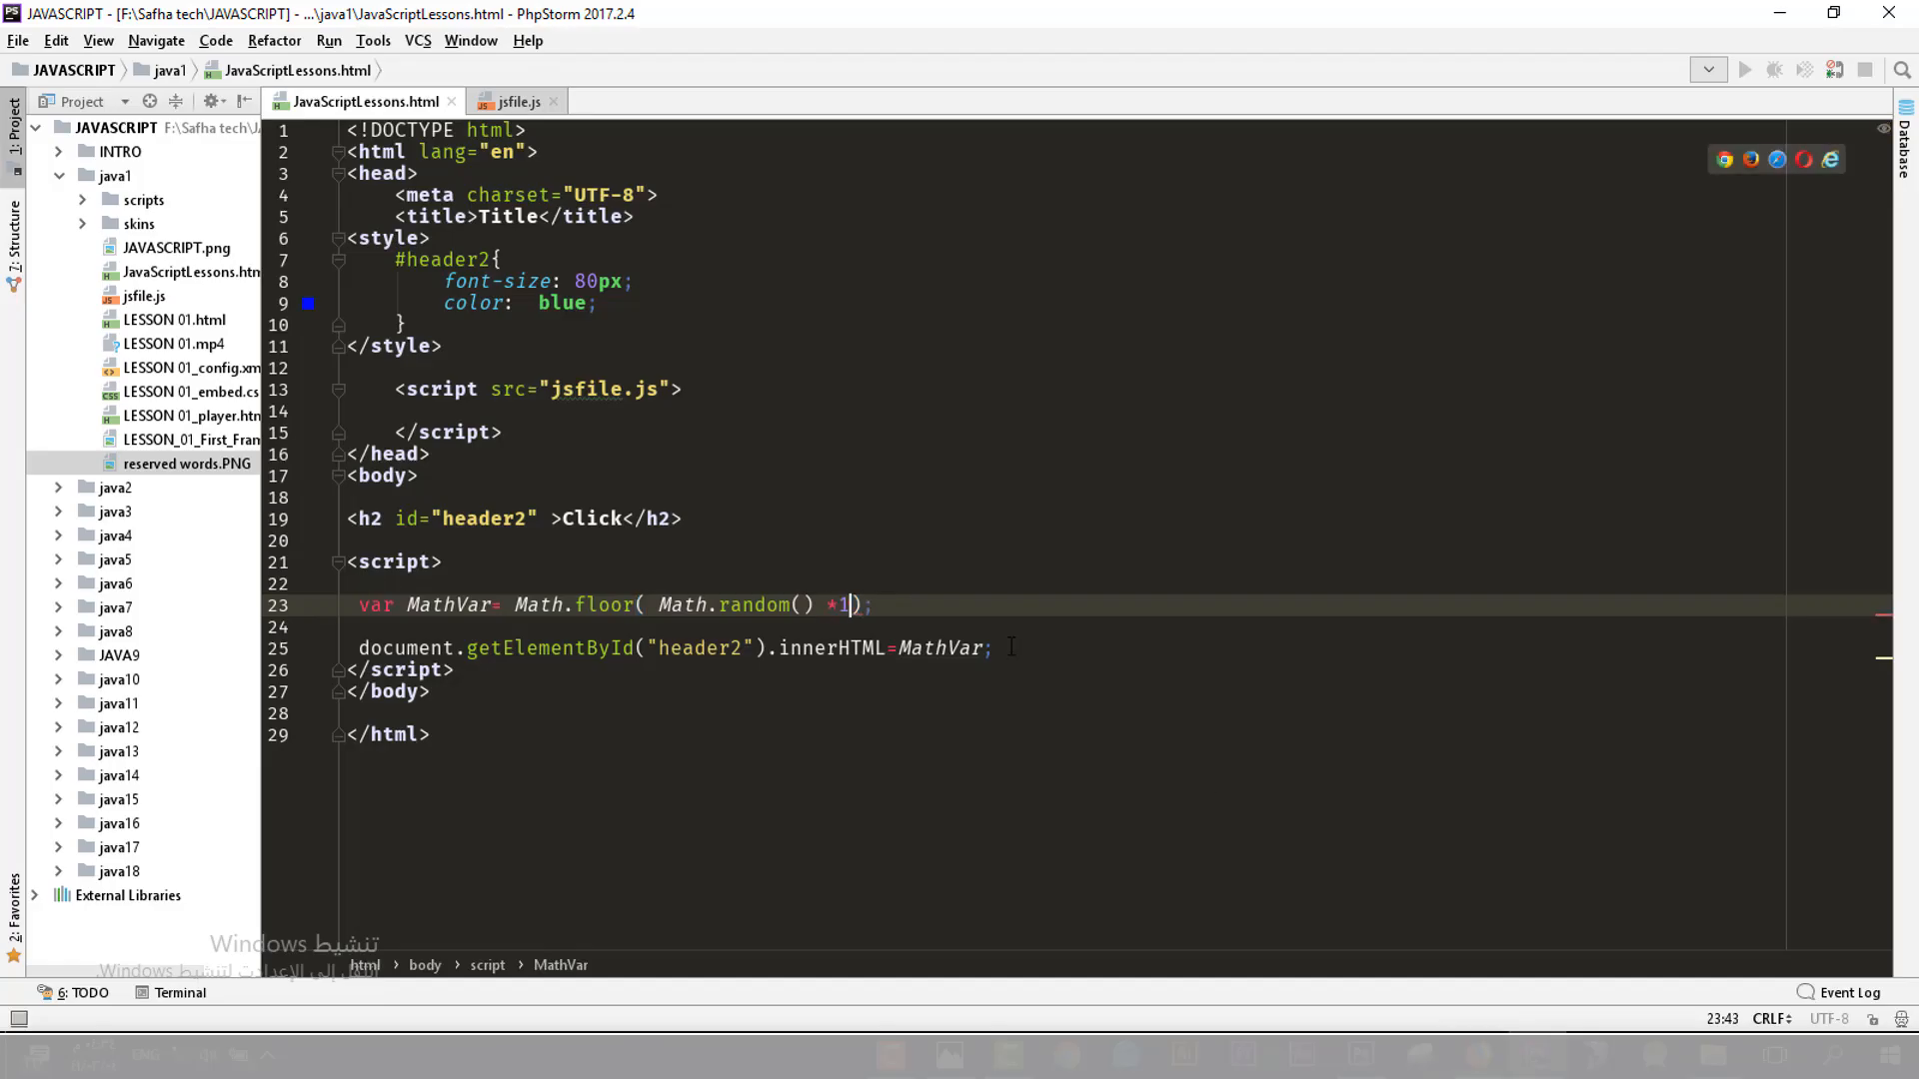
pyautogui.press('BackSpace')
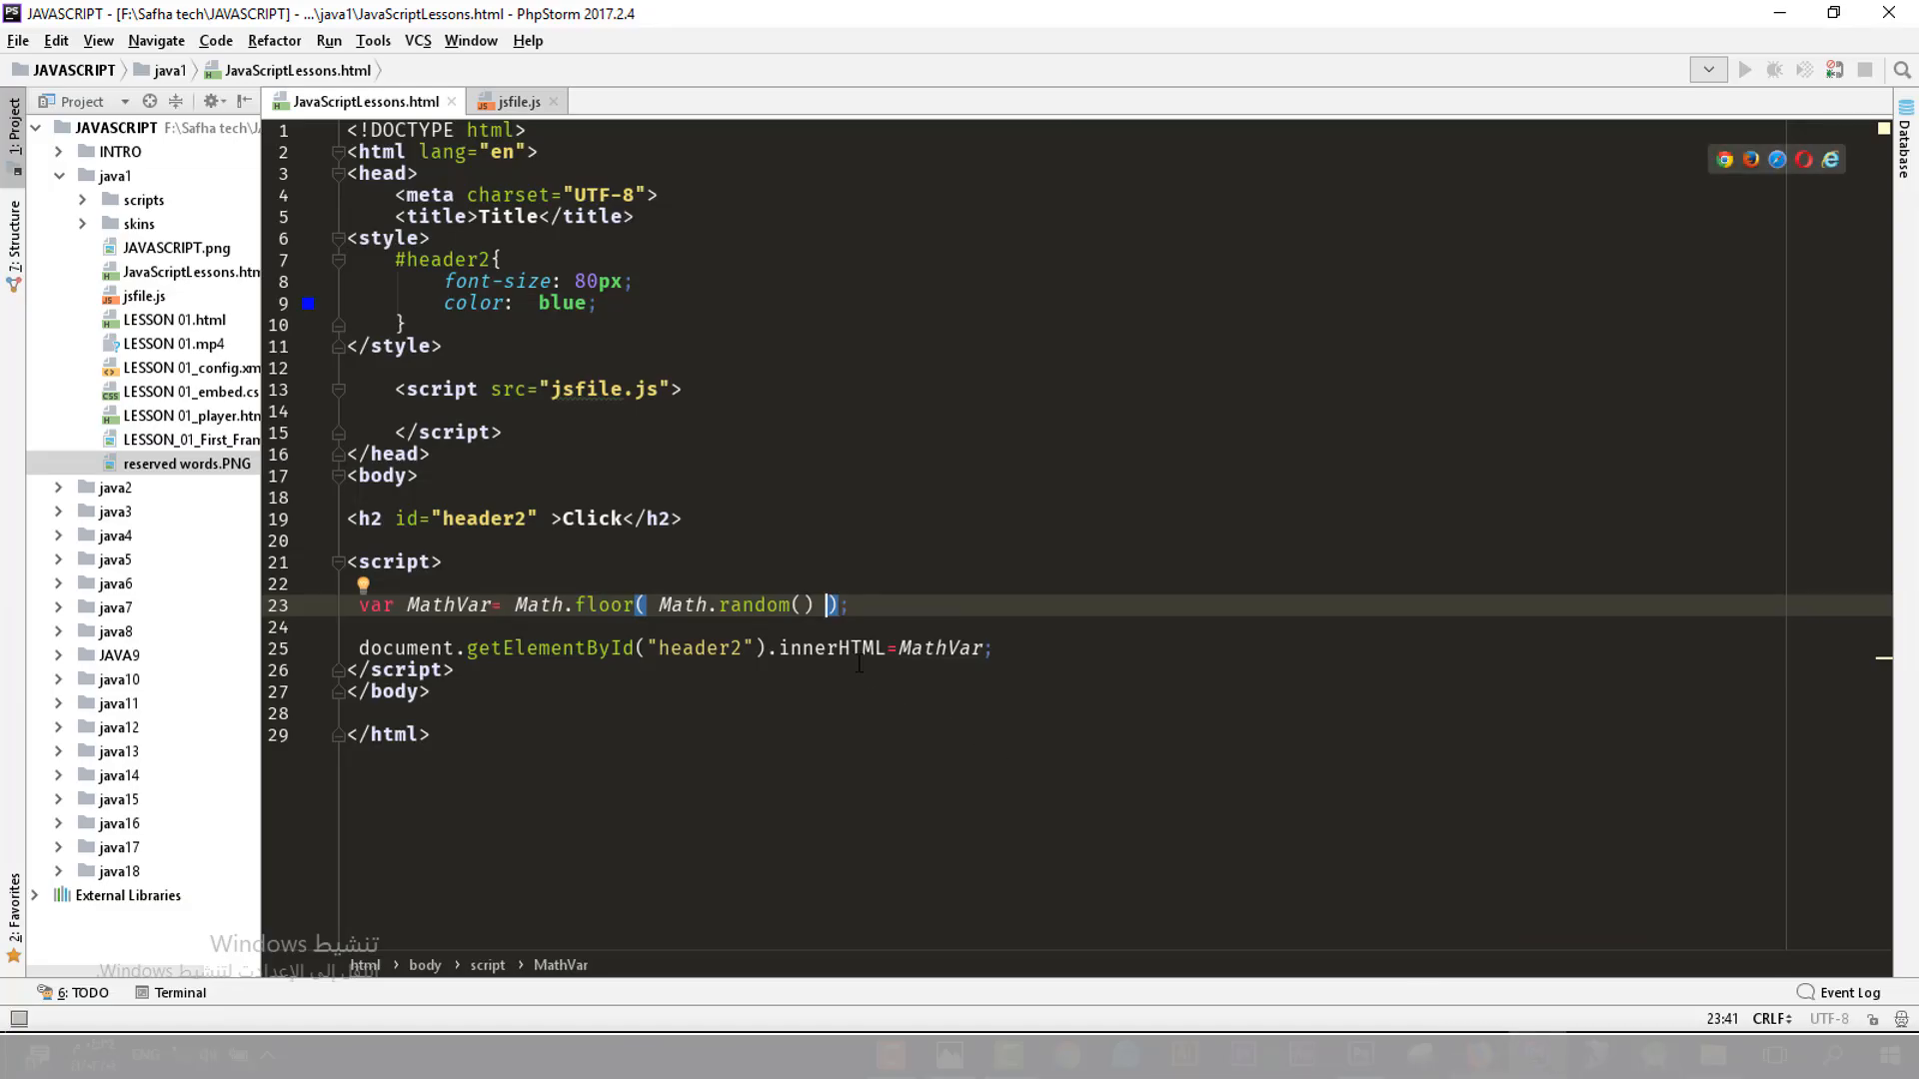
pyautogui.write('*10')
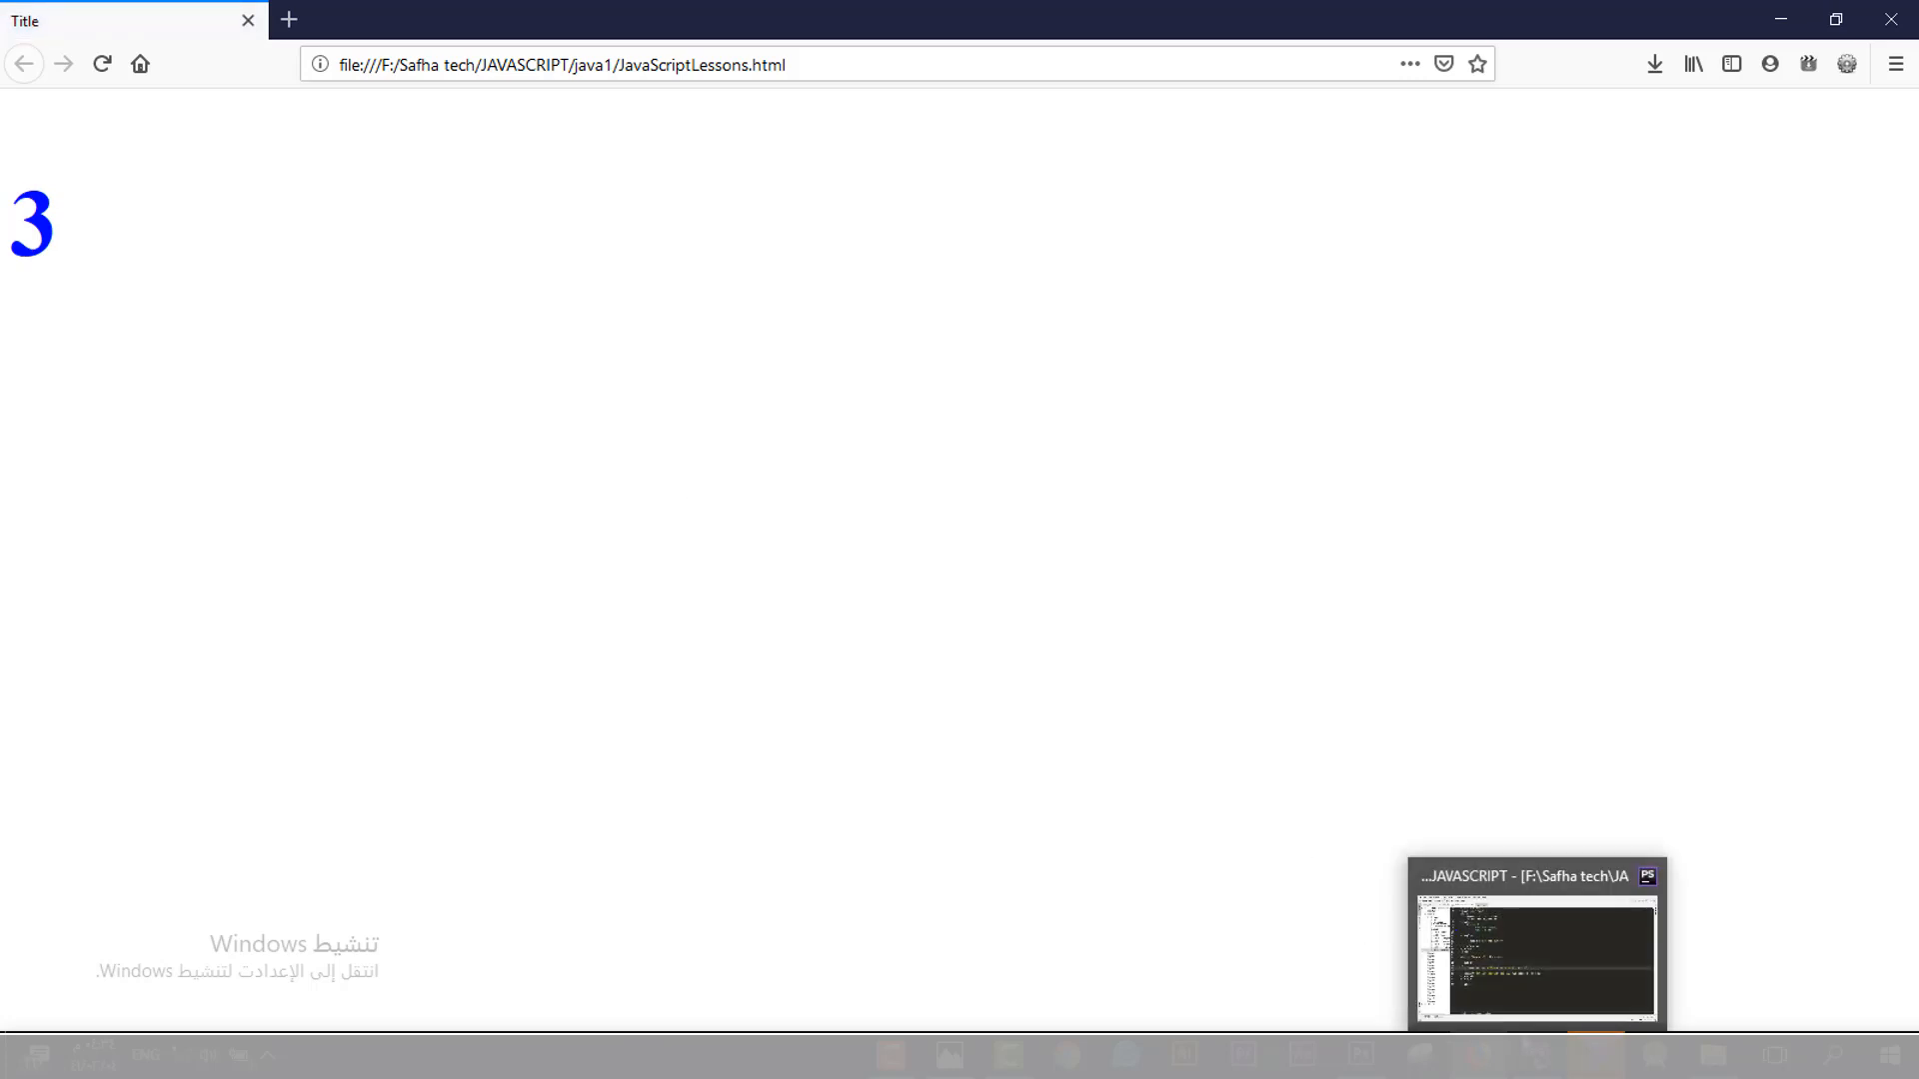
# Switch back from the Firefox preview showing 3 to the PhpStorm editor
pyautogui.click(1535, 946)
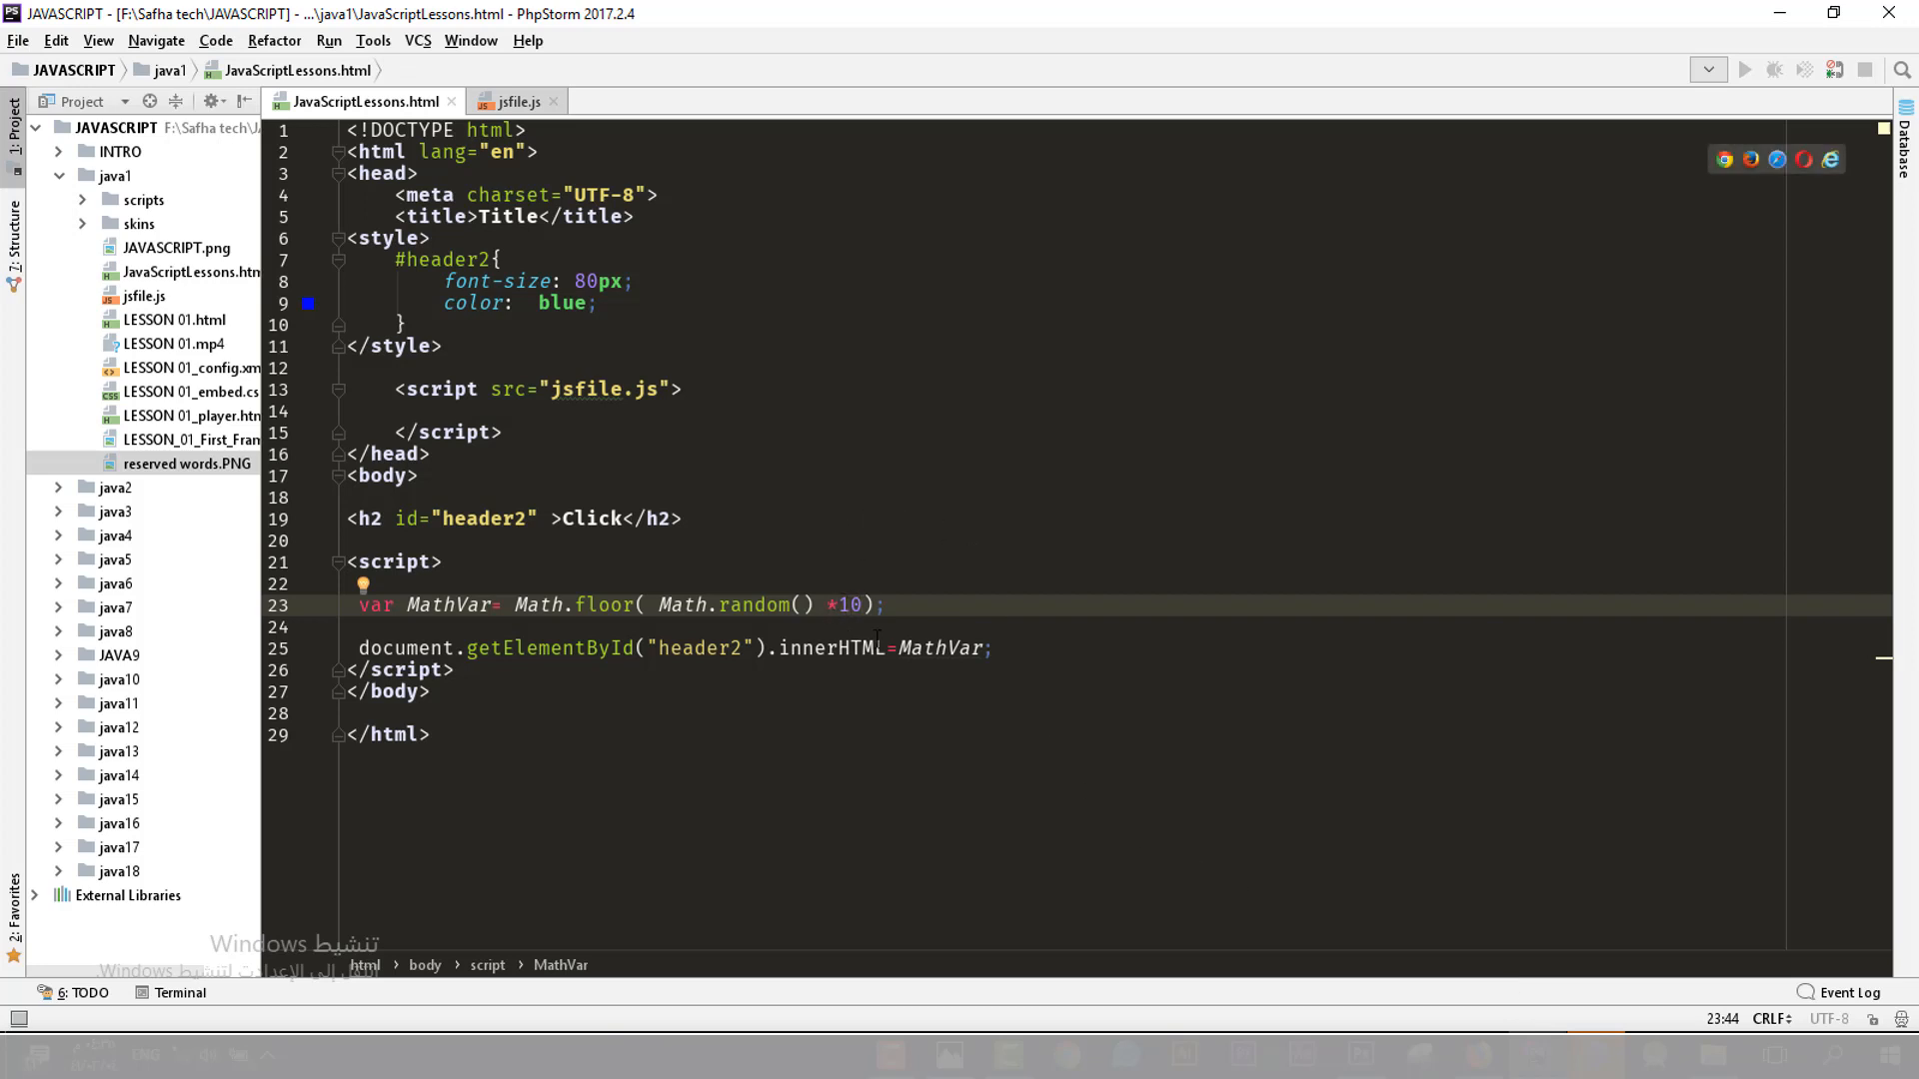
# Edit the random multiplier on line 23 toward 1000, retyping its digits
pyautogui.write('0')
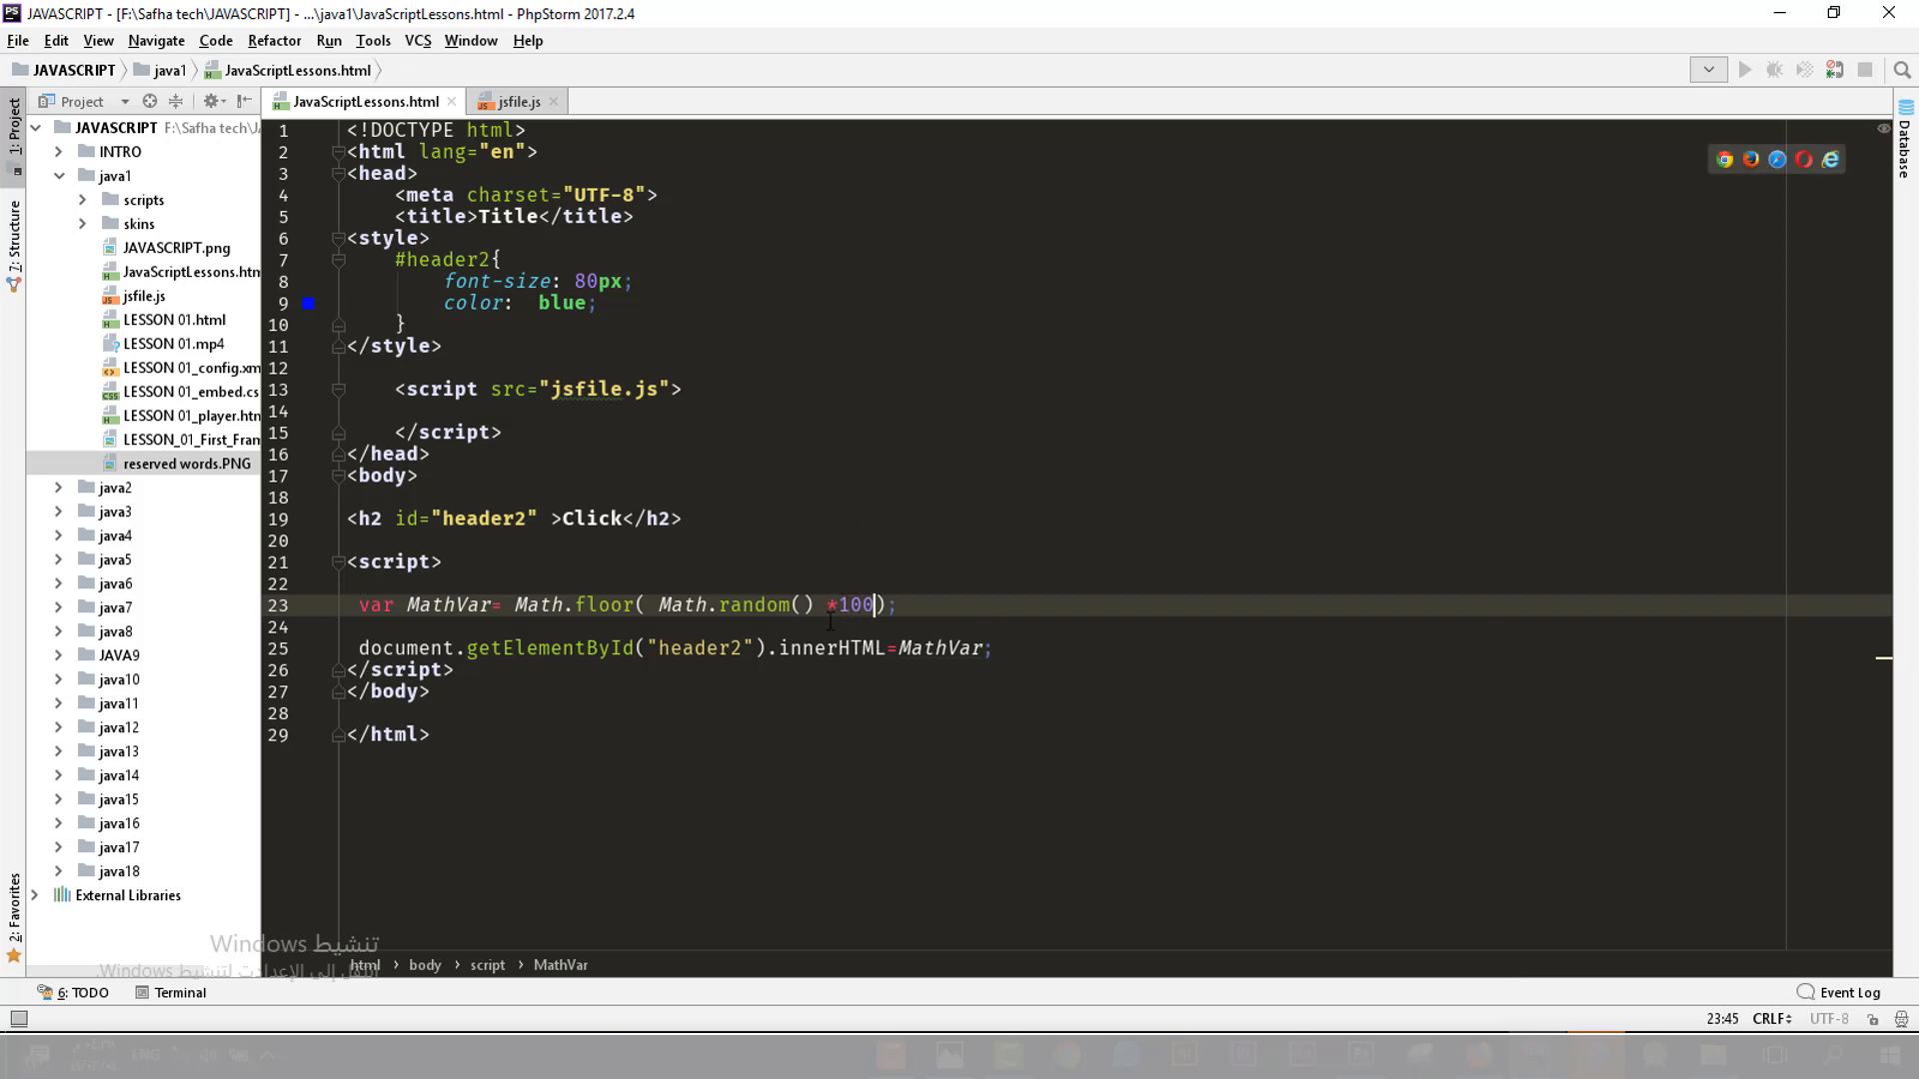
pyautogui.press('BackSpace')
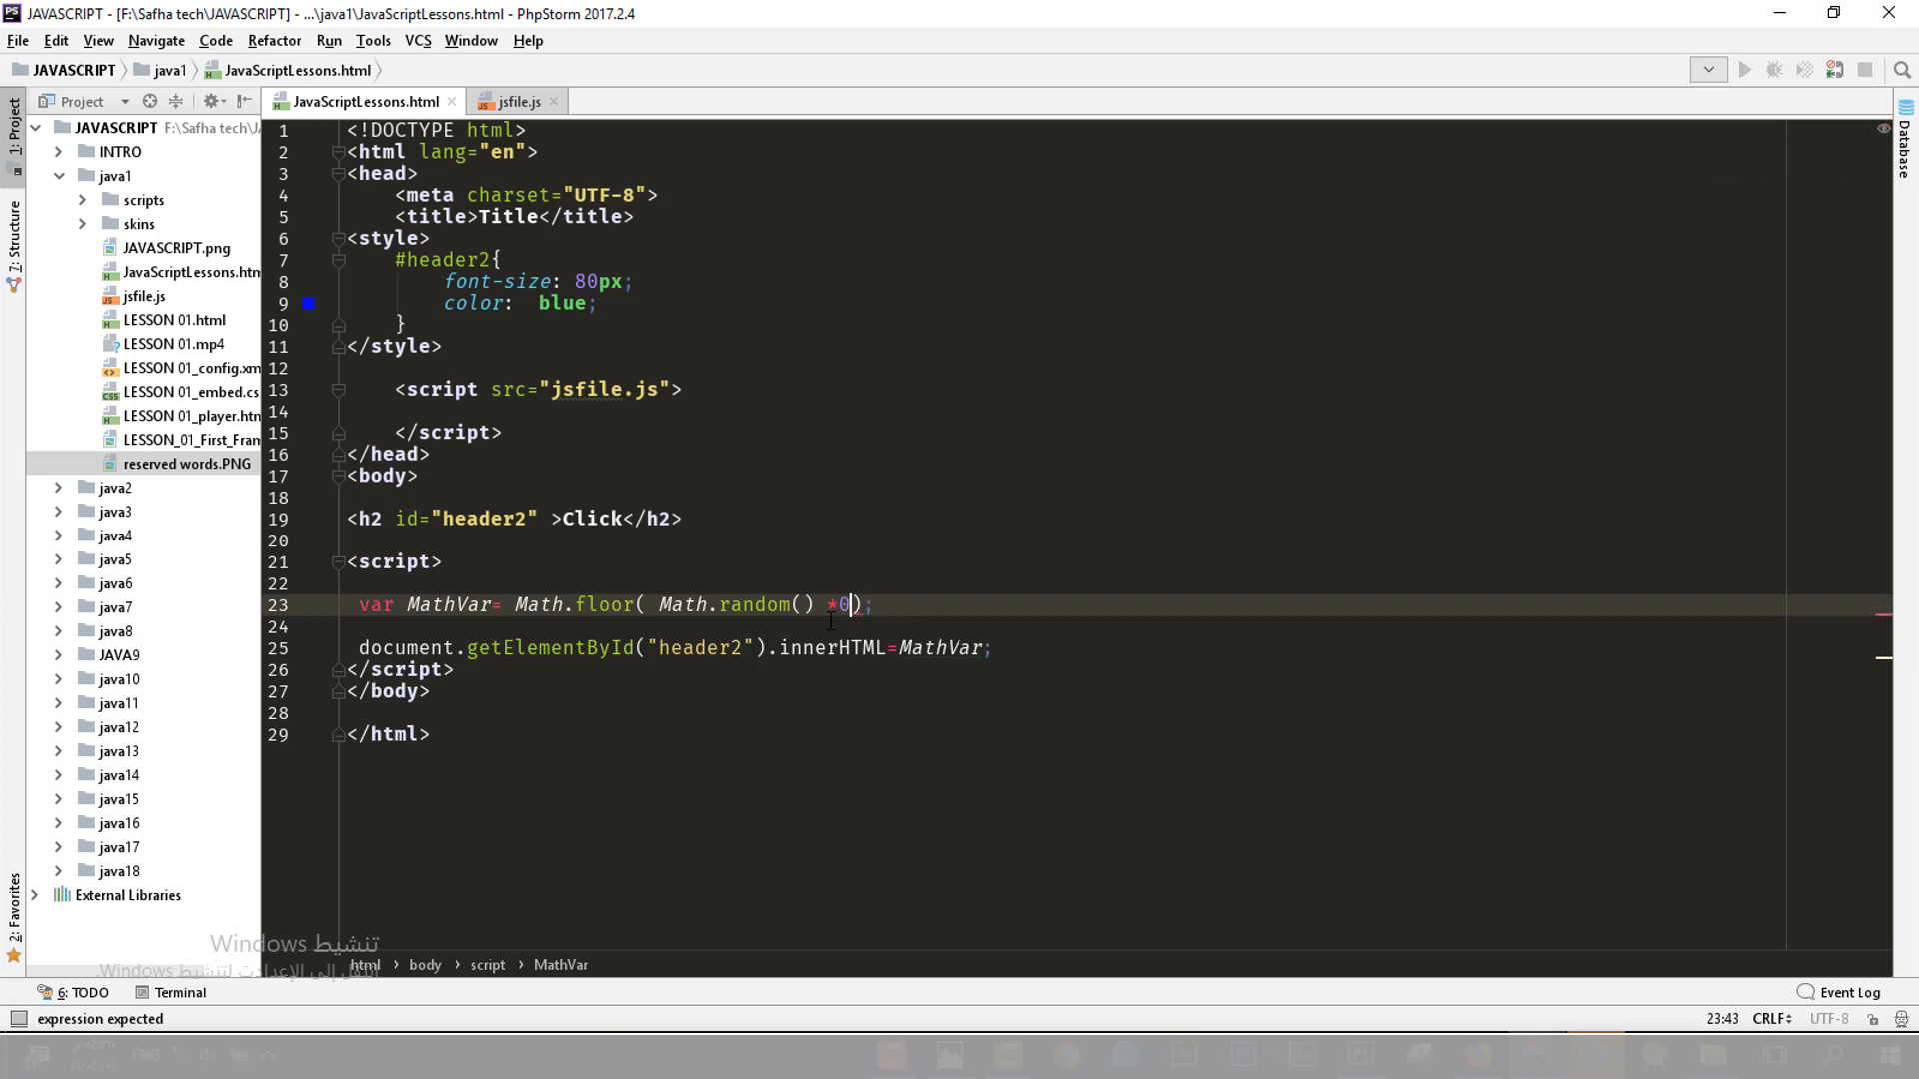
pyautogui.write('9')
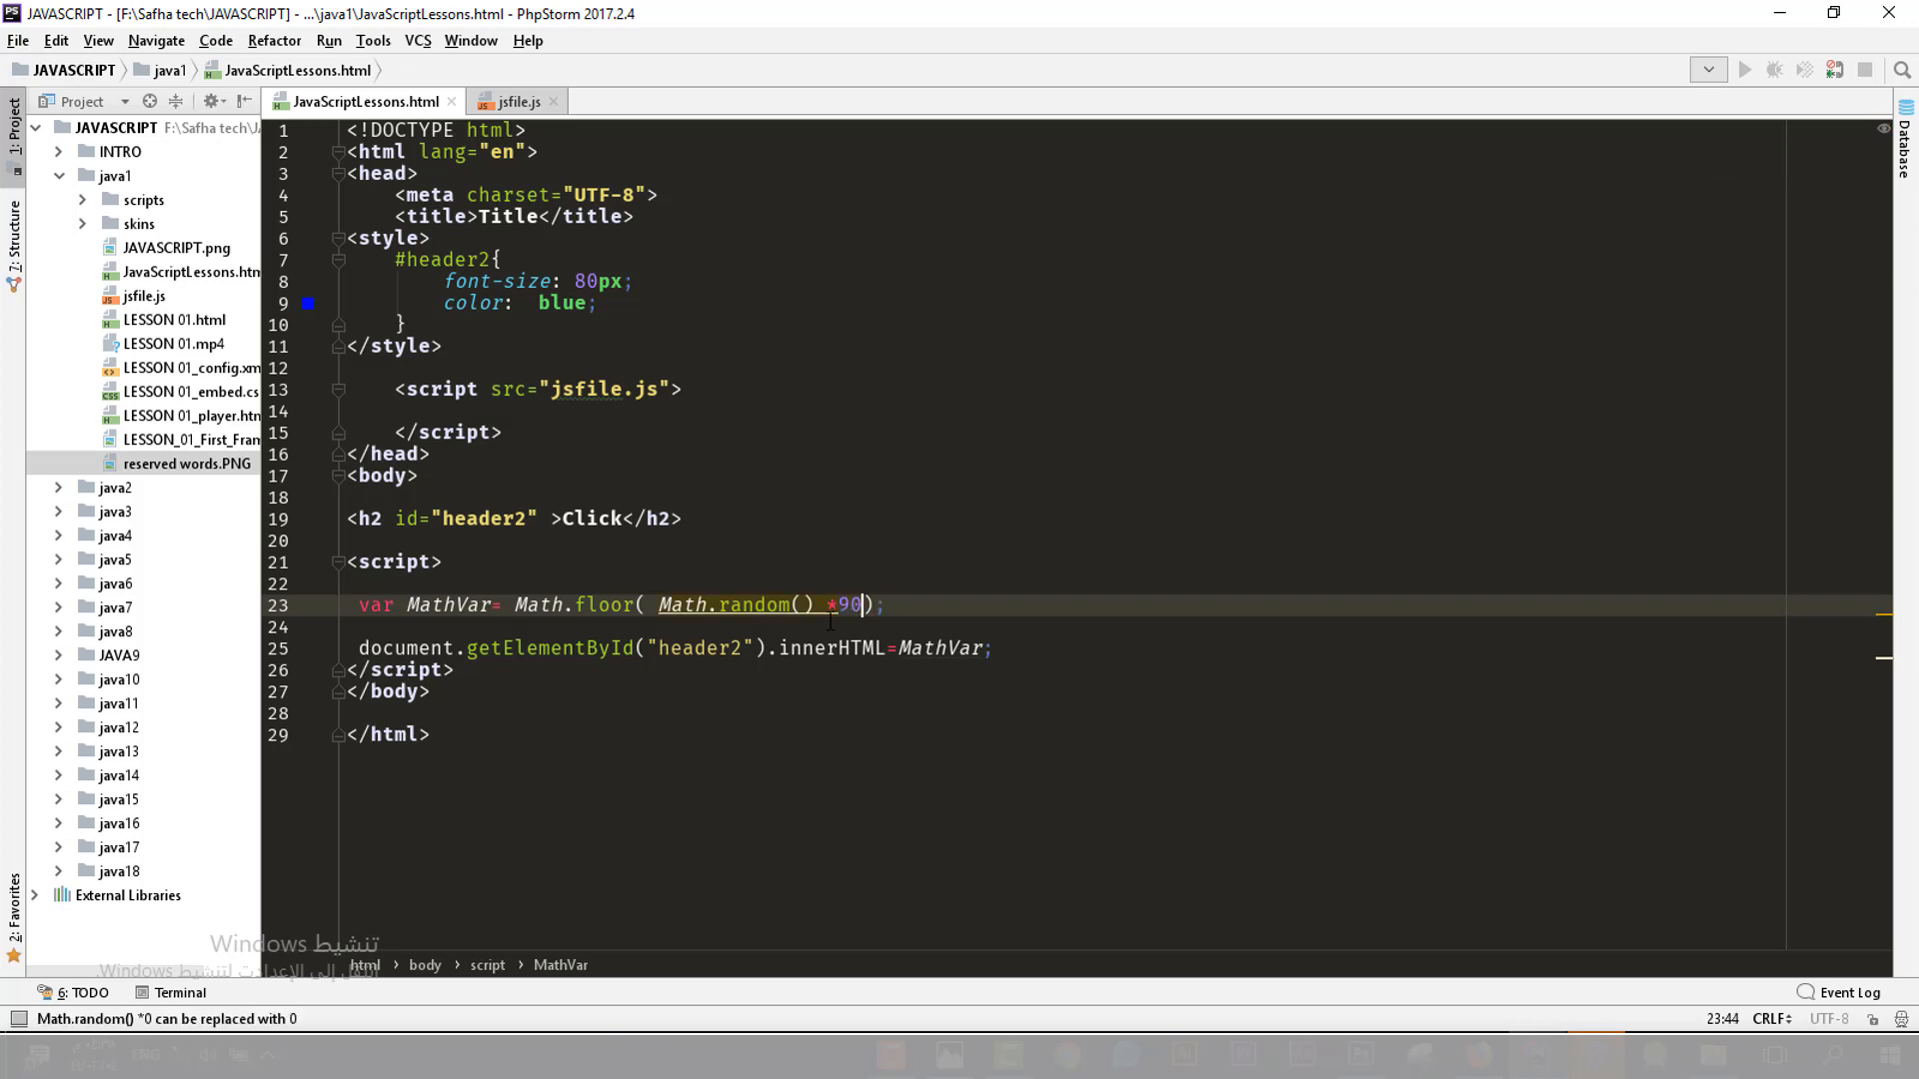
pyautogui.write('9')
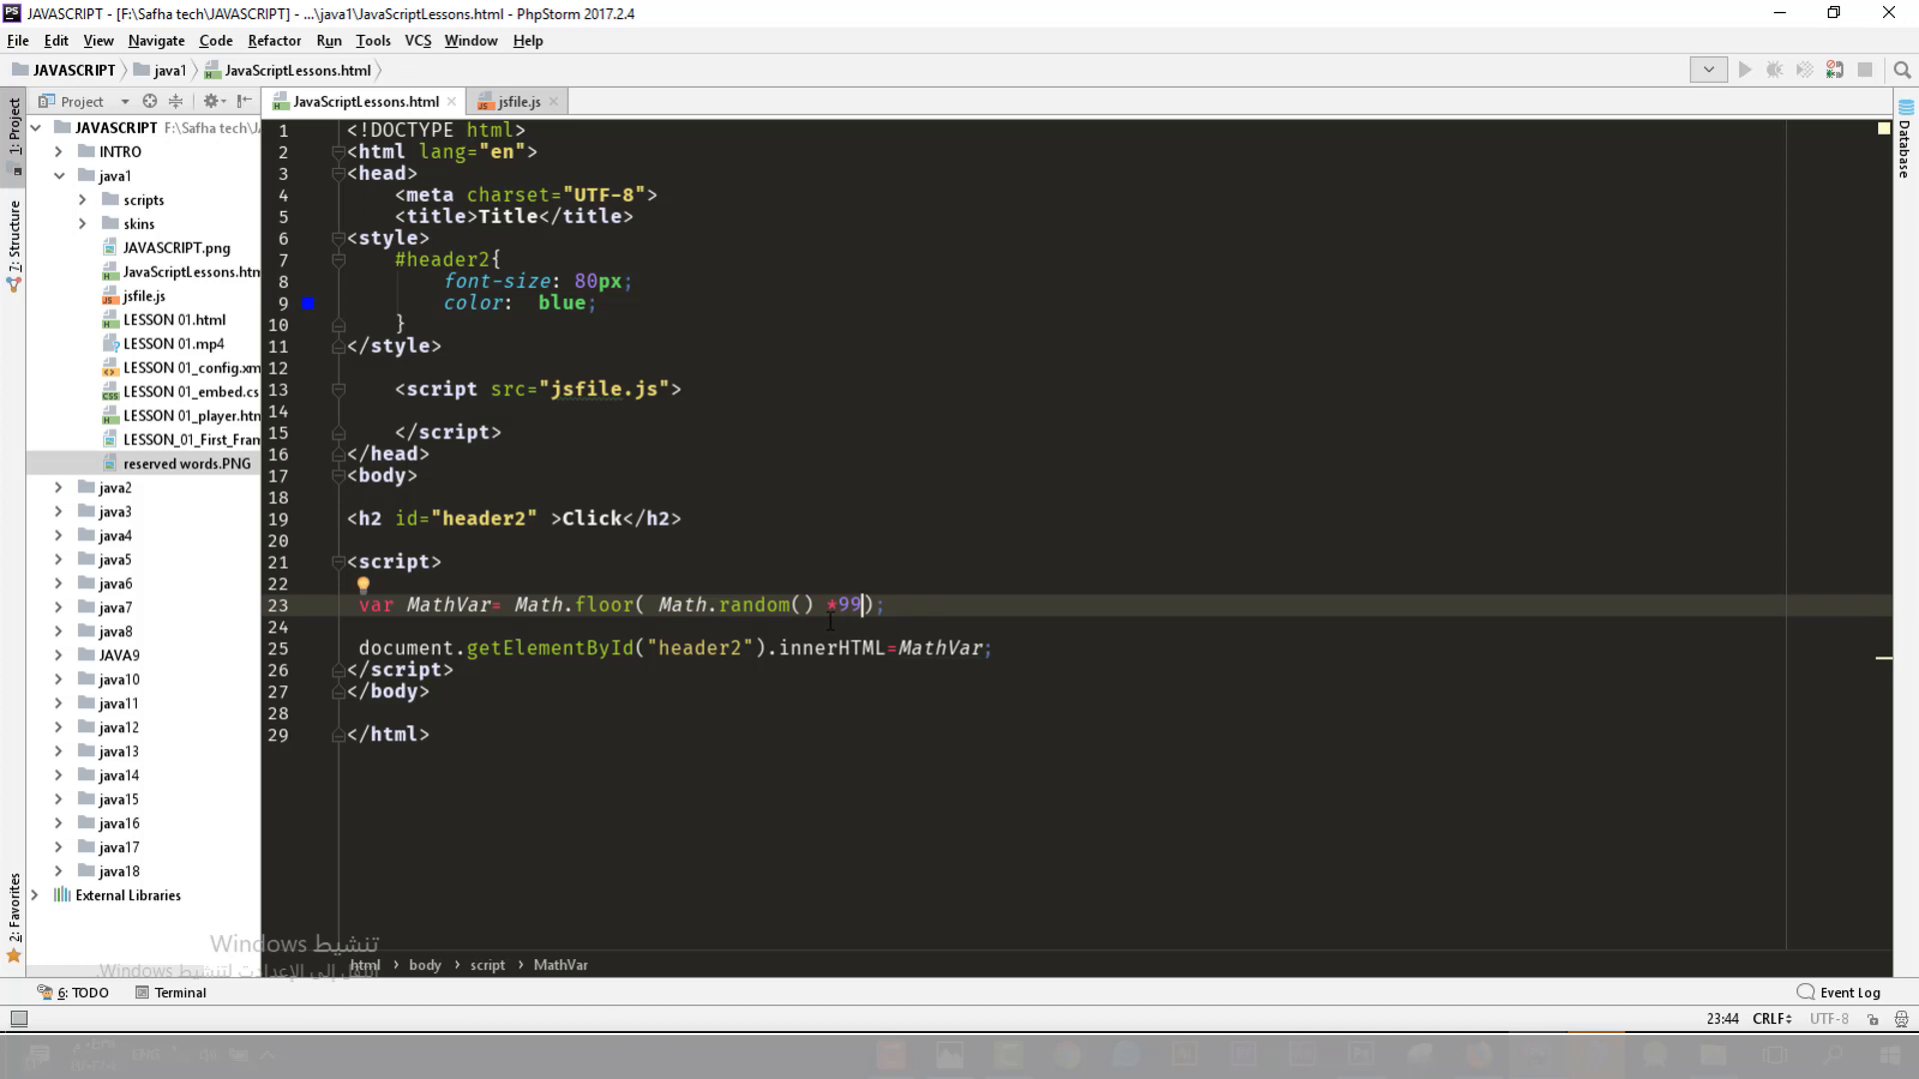
pyautogui.press('Backspace')
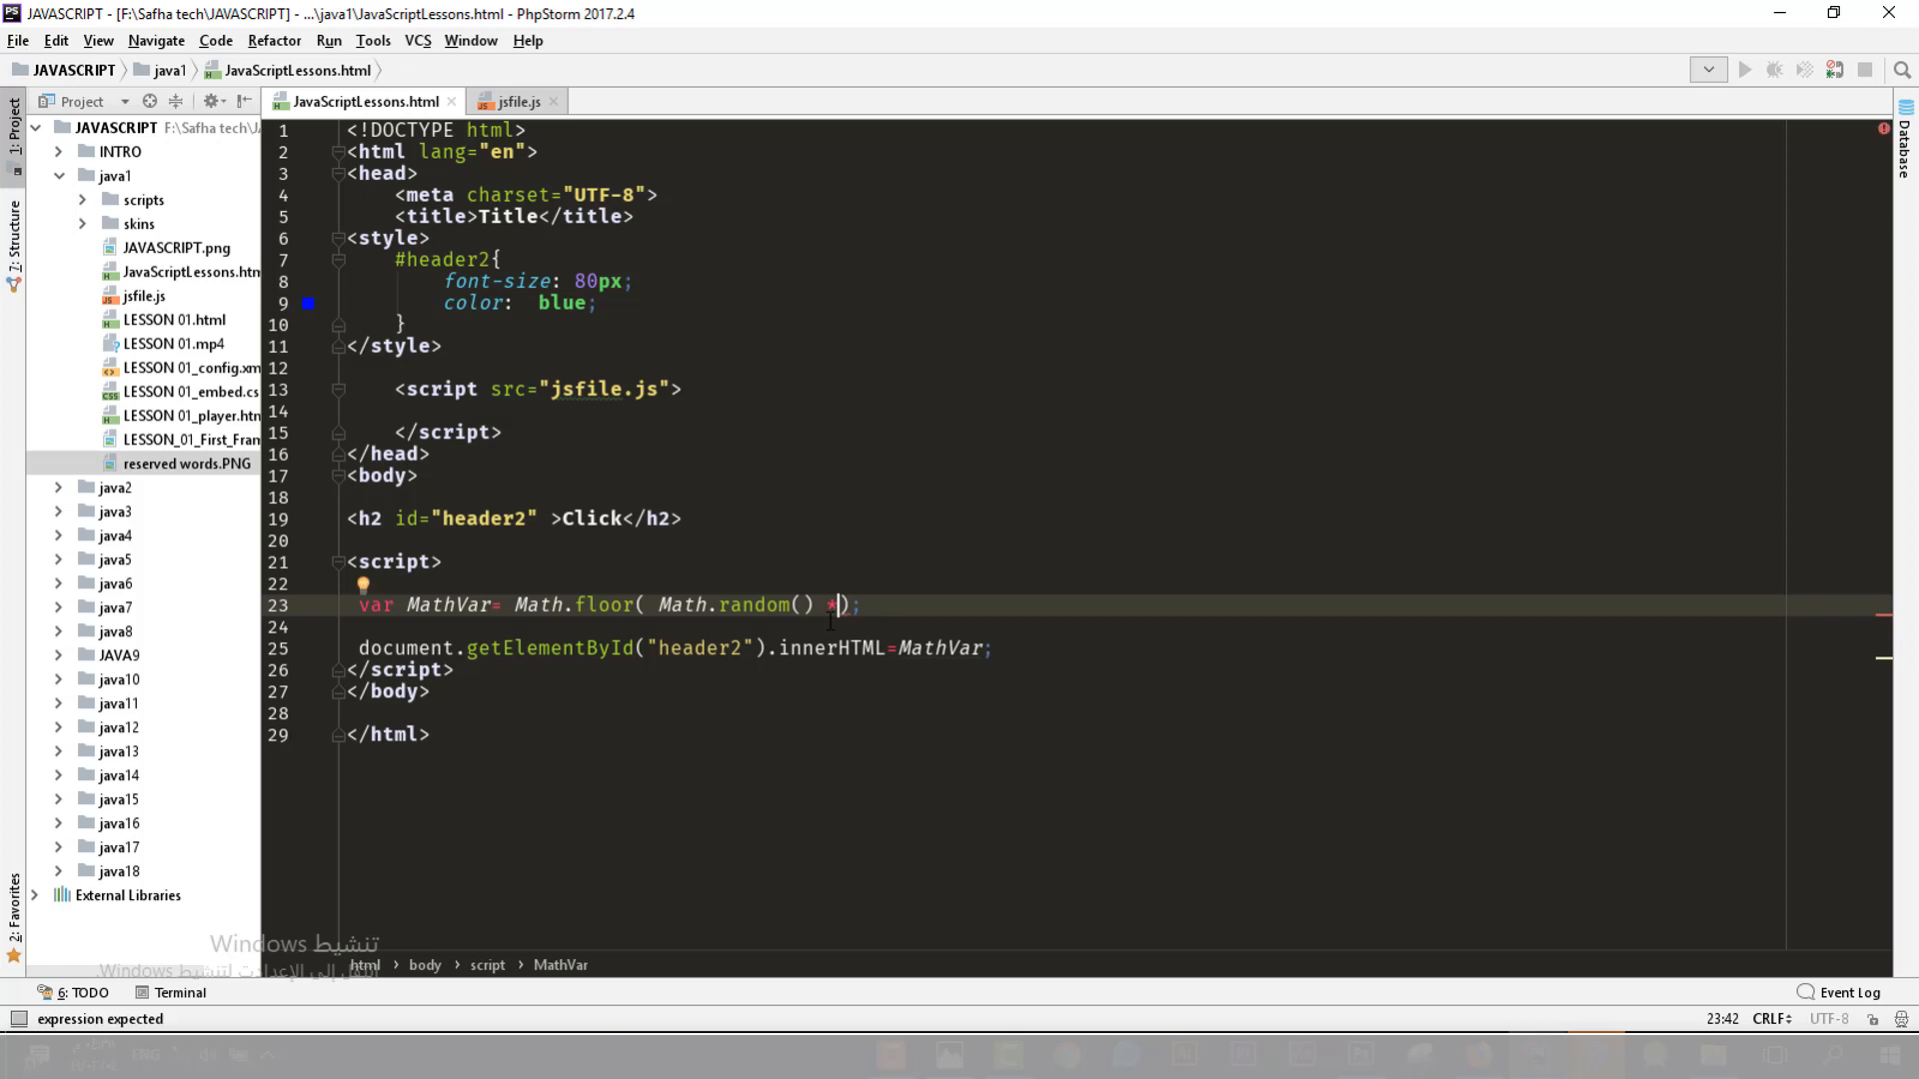
pyautogui.write('100')
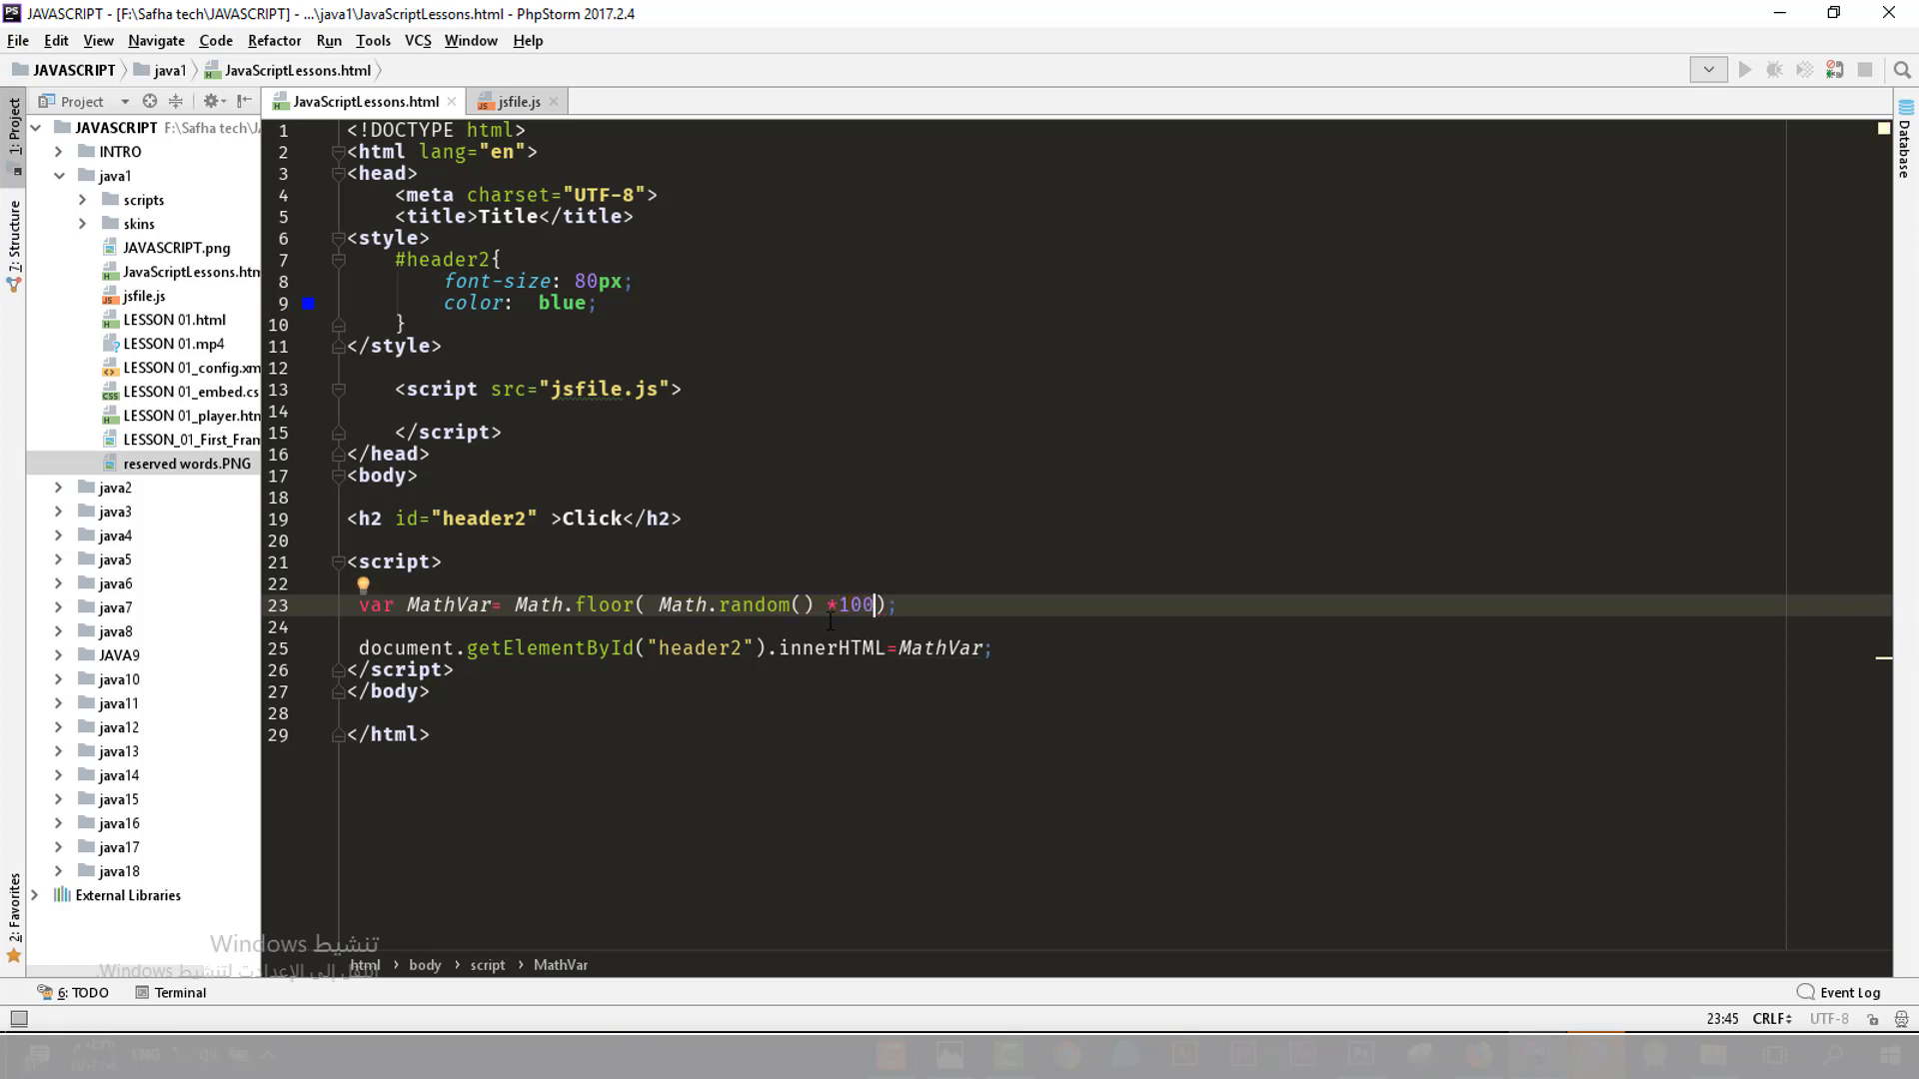
pyautogui.write('0')
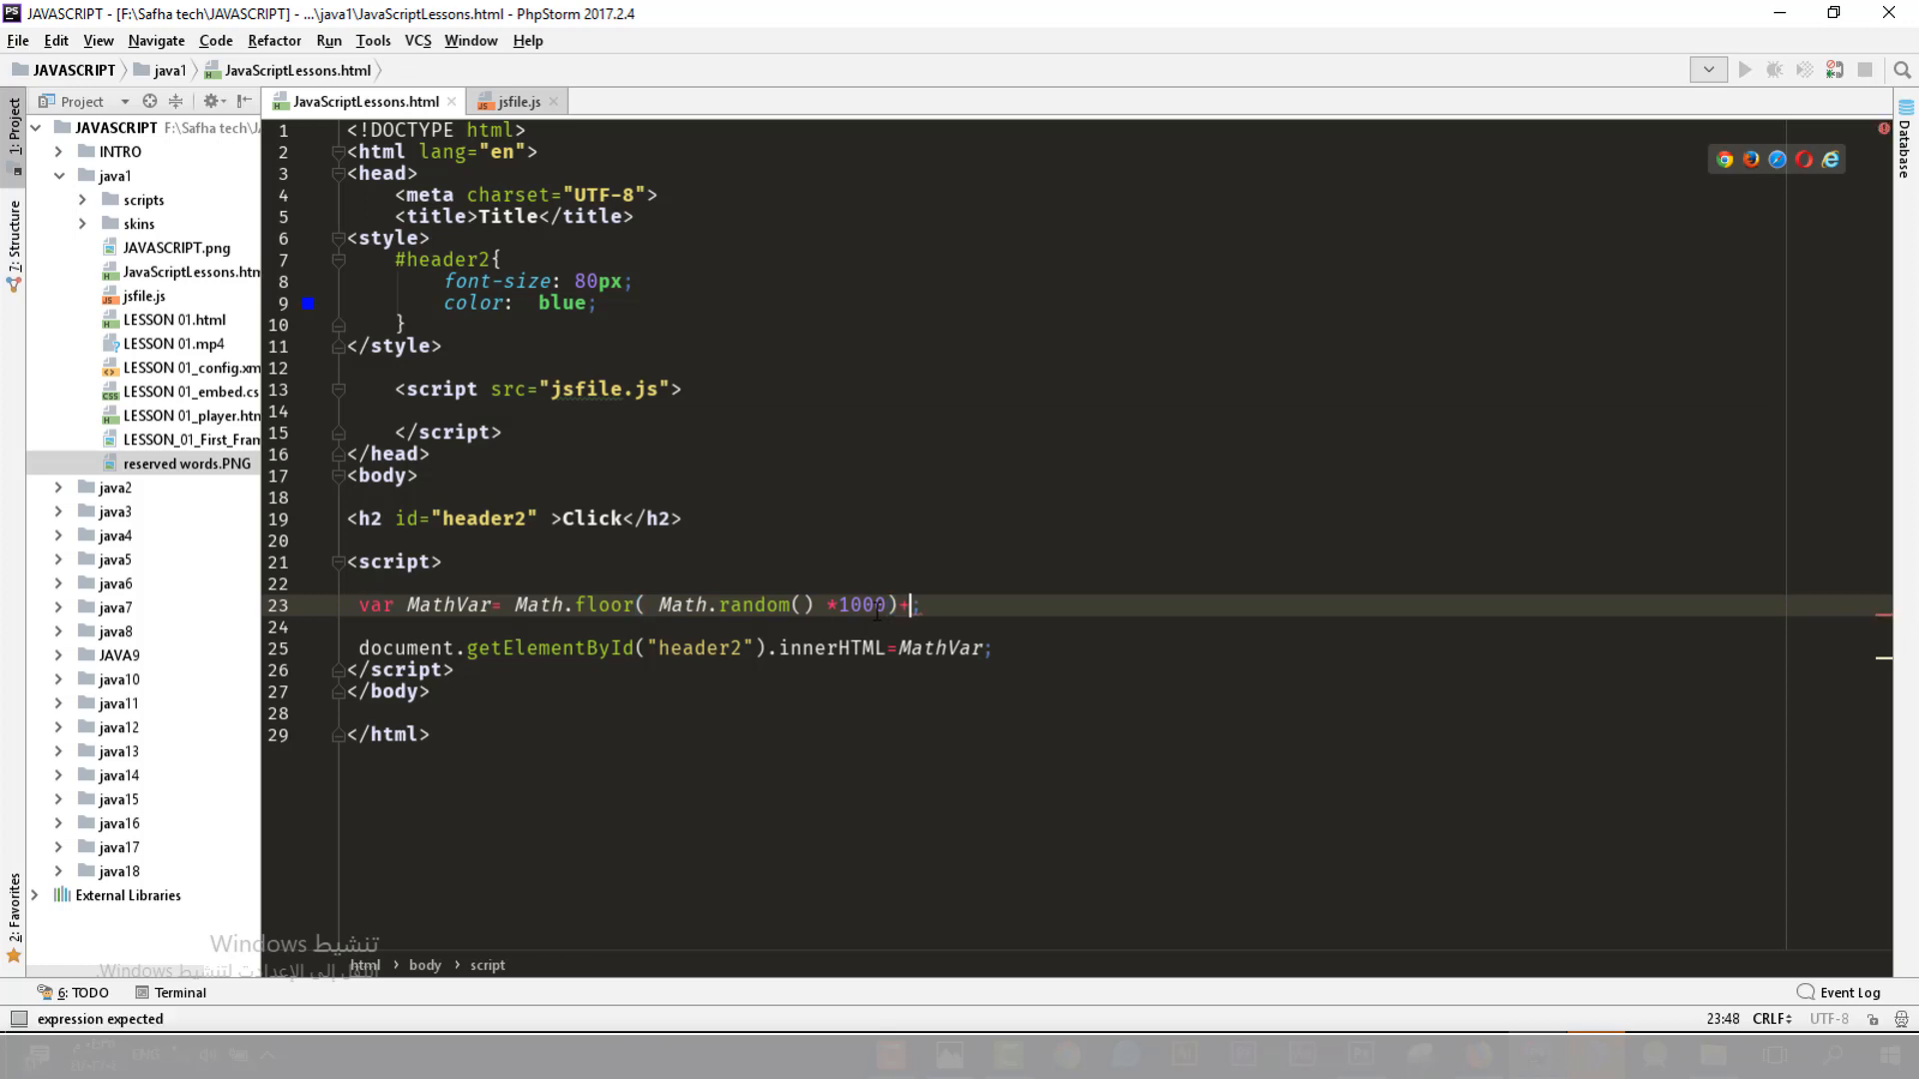
# Add the +100 offset, giving Math.floor( Math.random() *1000)+100
pyautogui.write('100')
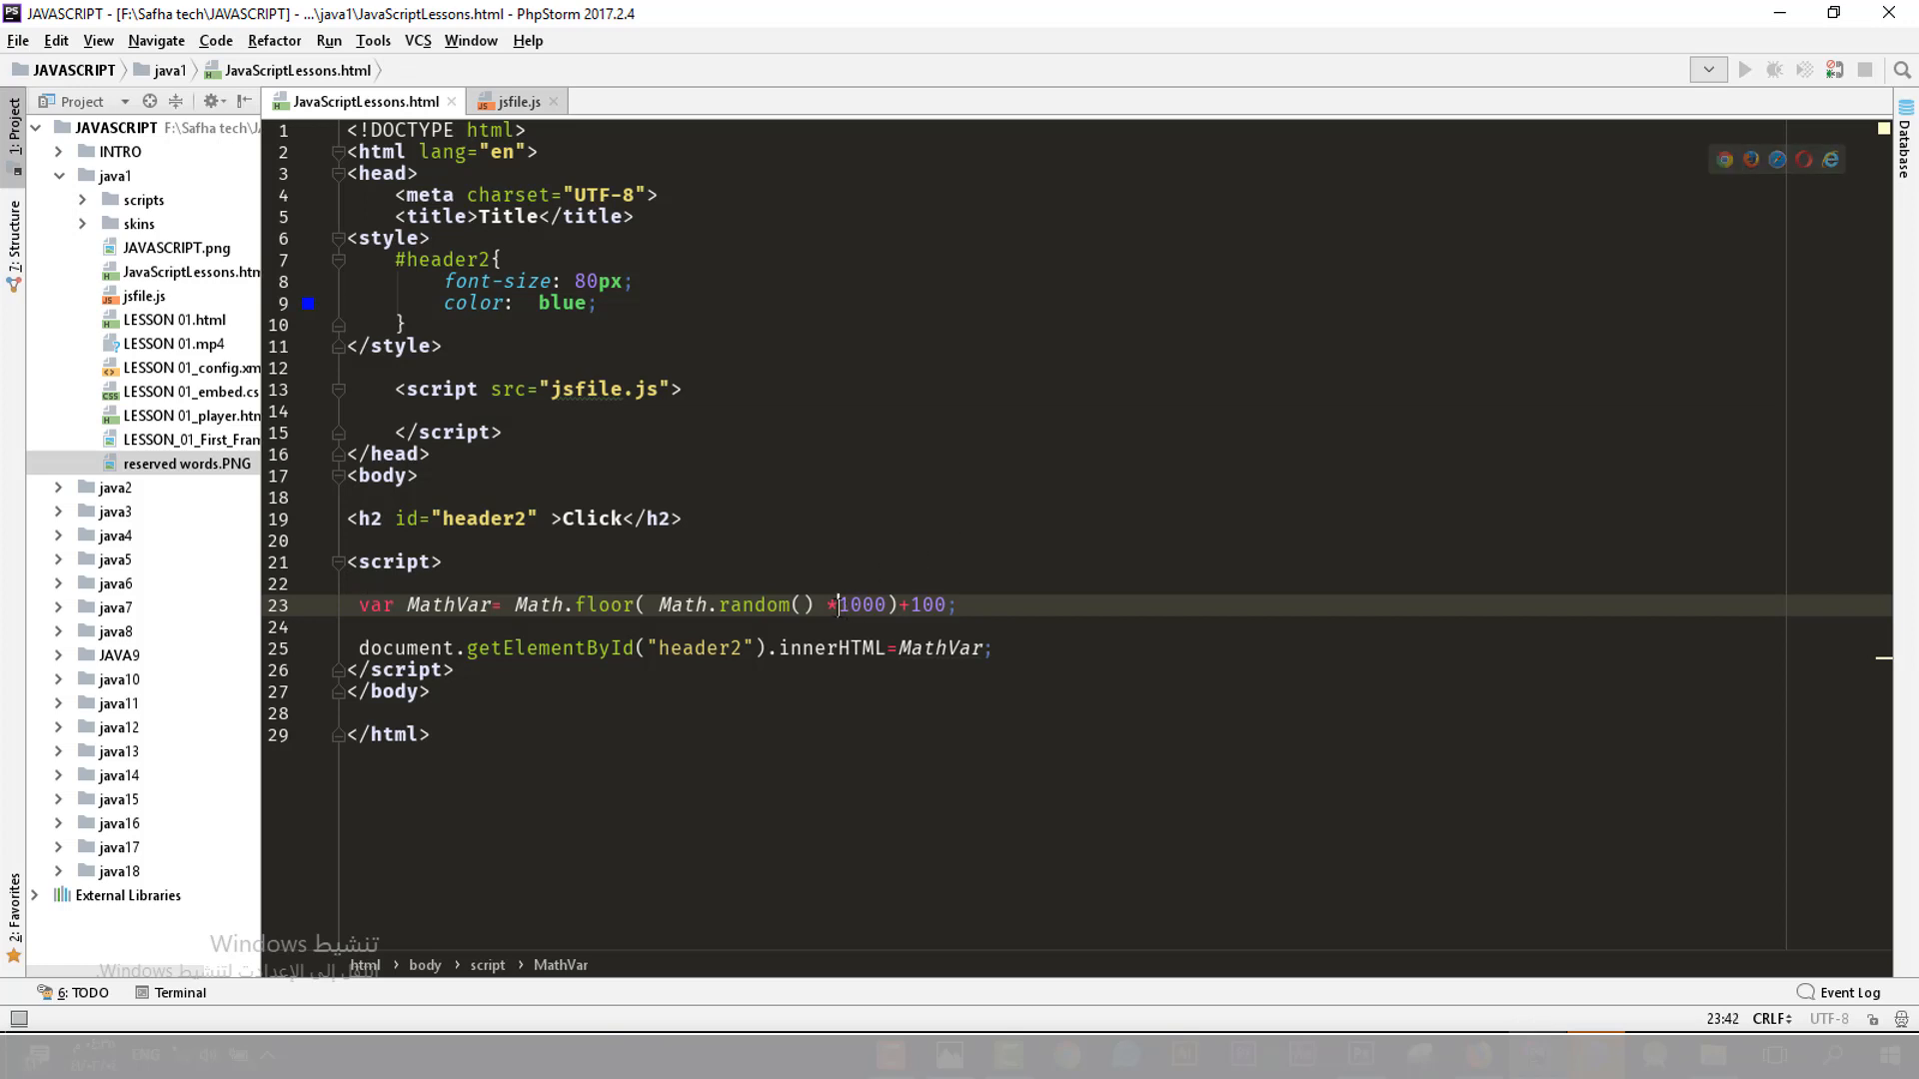
# Replace the 1000 multiplier with 900, keeping the +100 offset
pyautogui.doubleClick(864, 603)
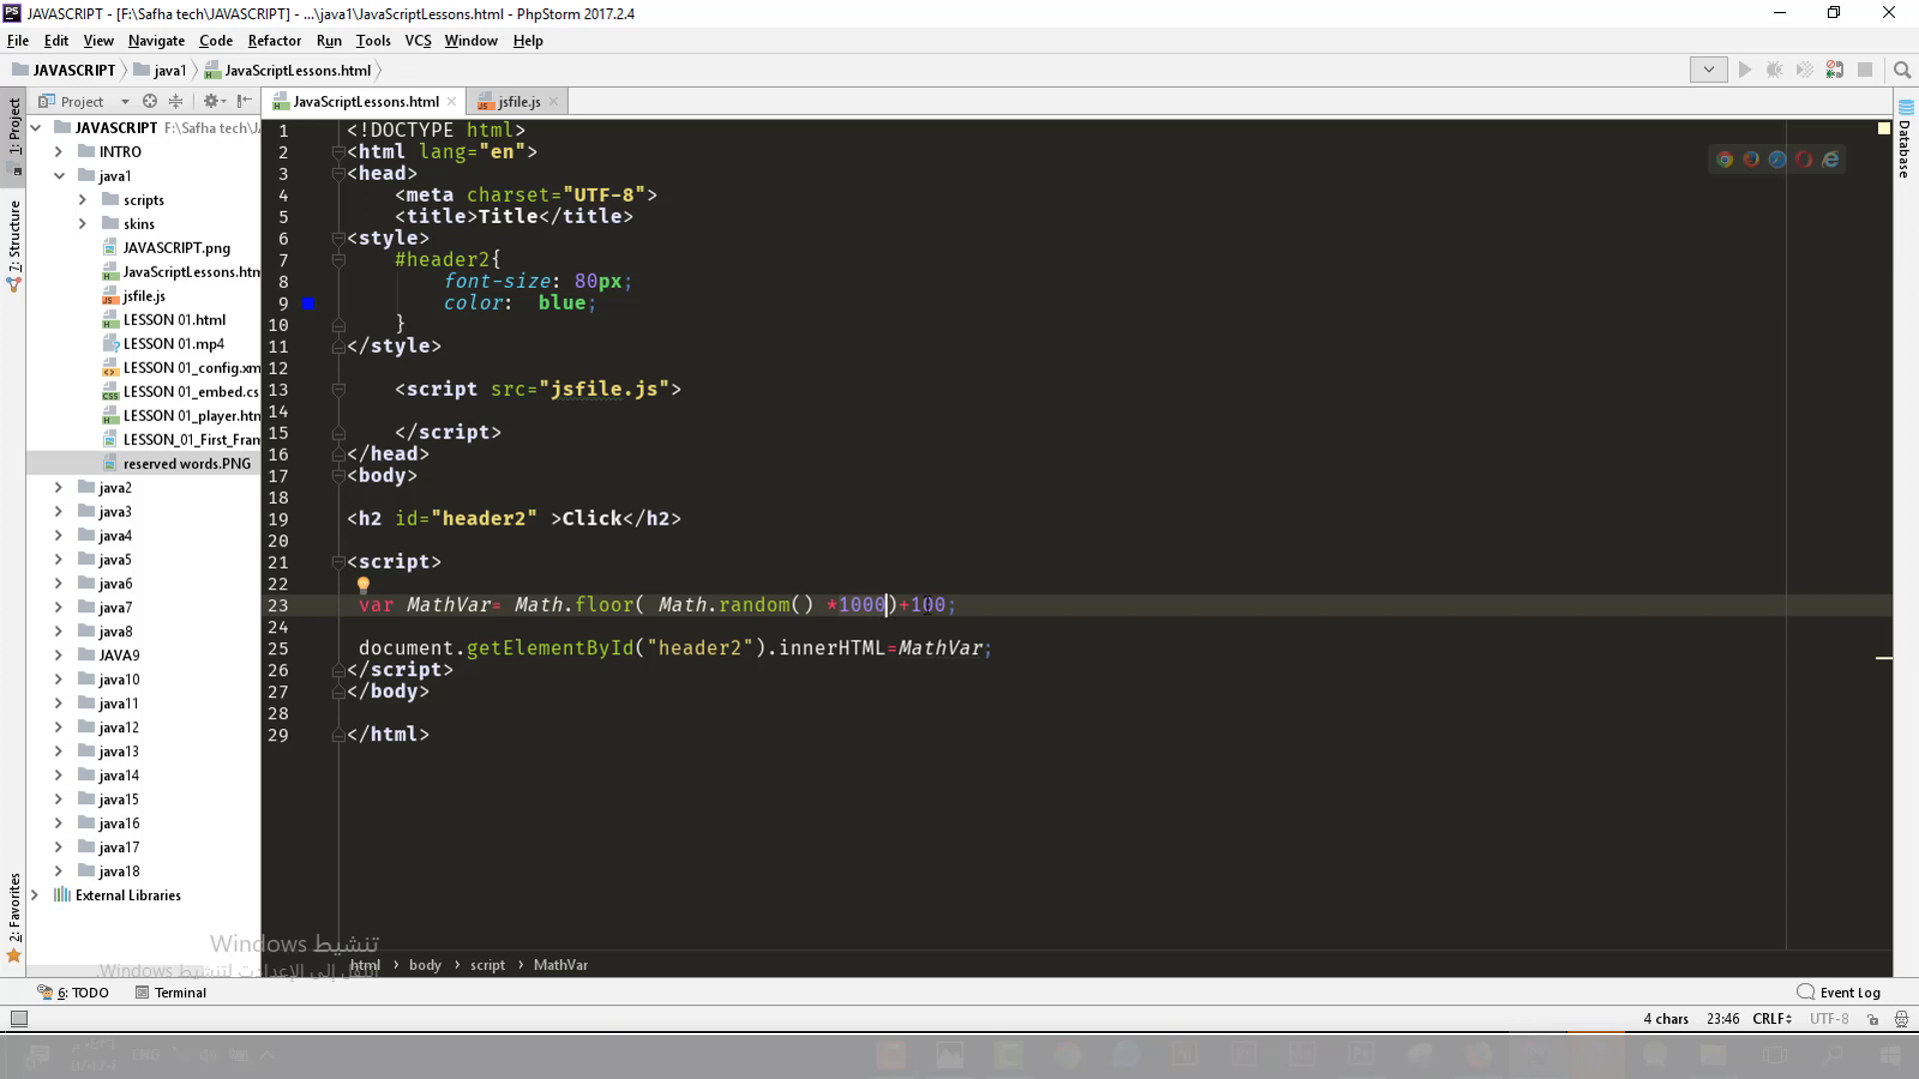
pyautogui.click(959, 604)
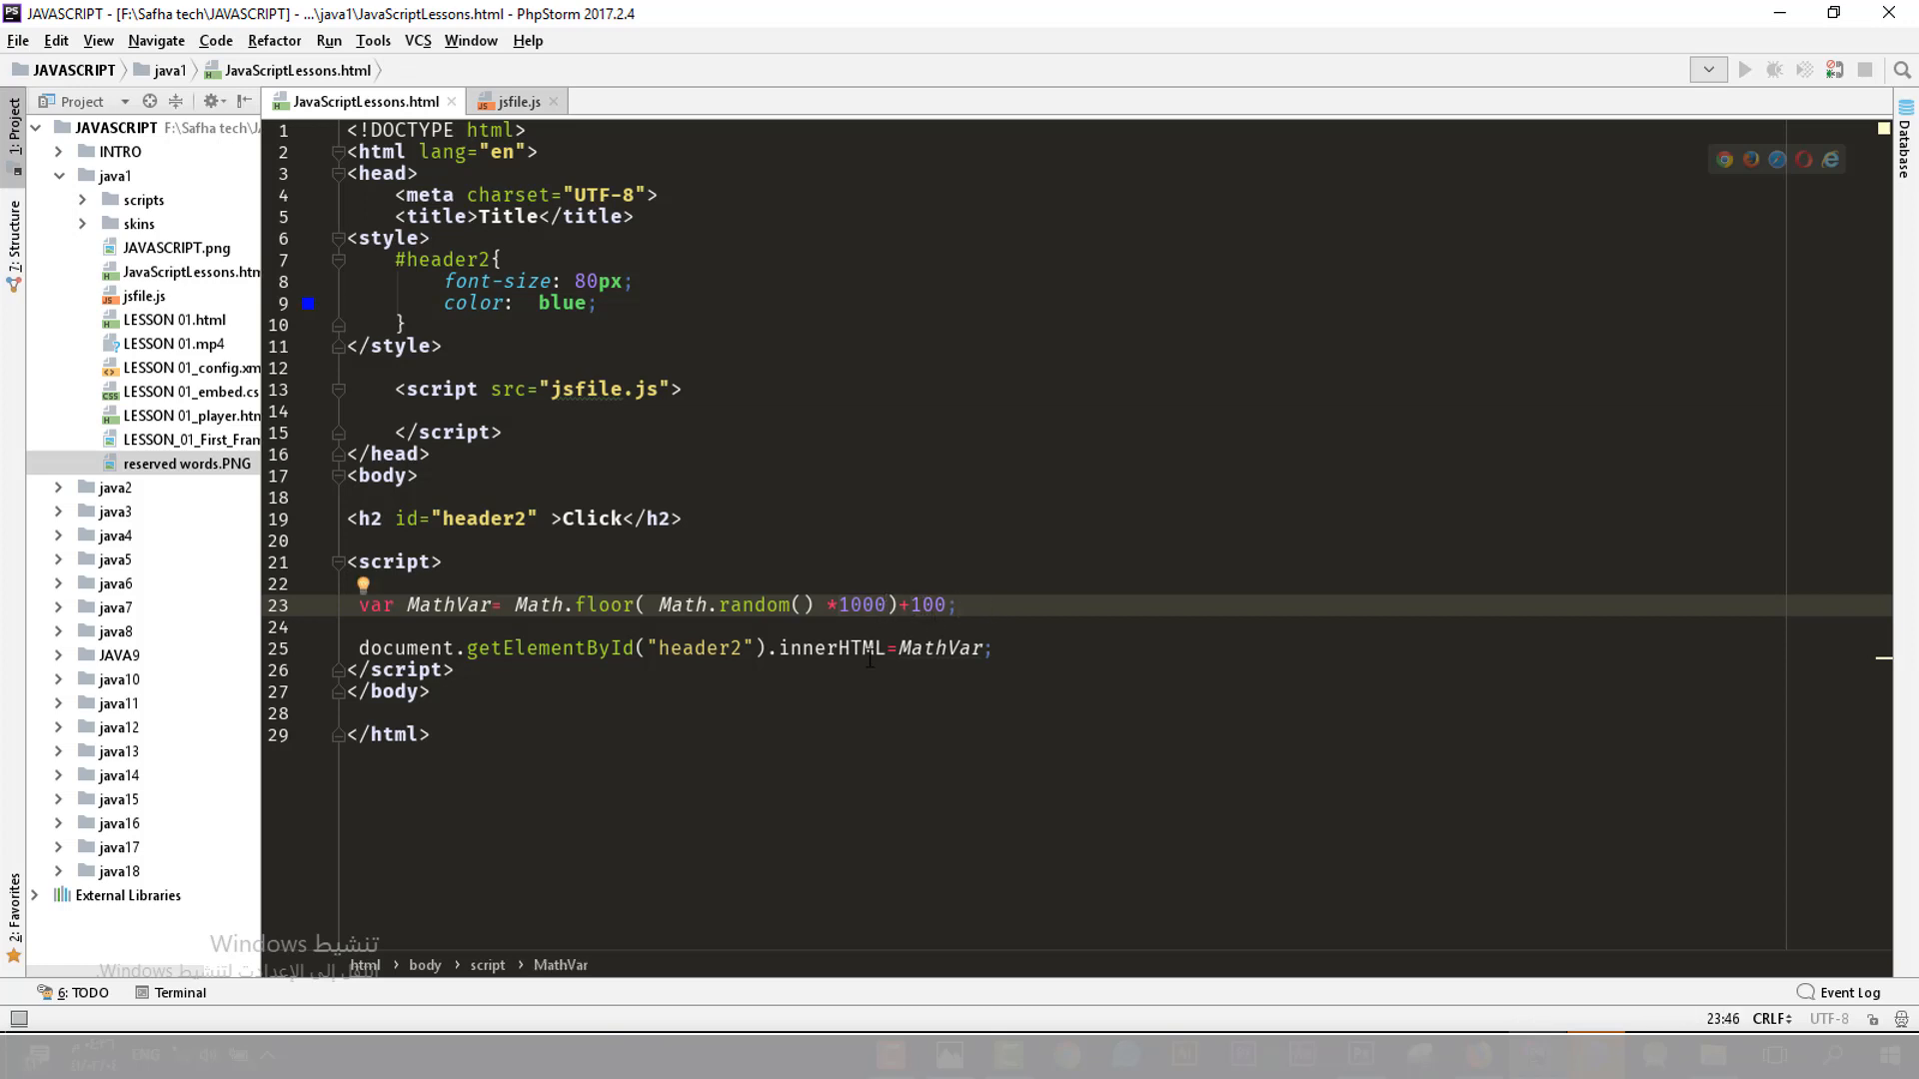
pyautogui.press('Backspace')
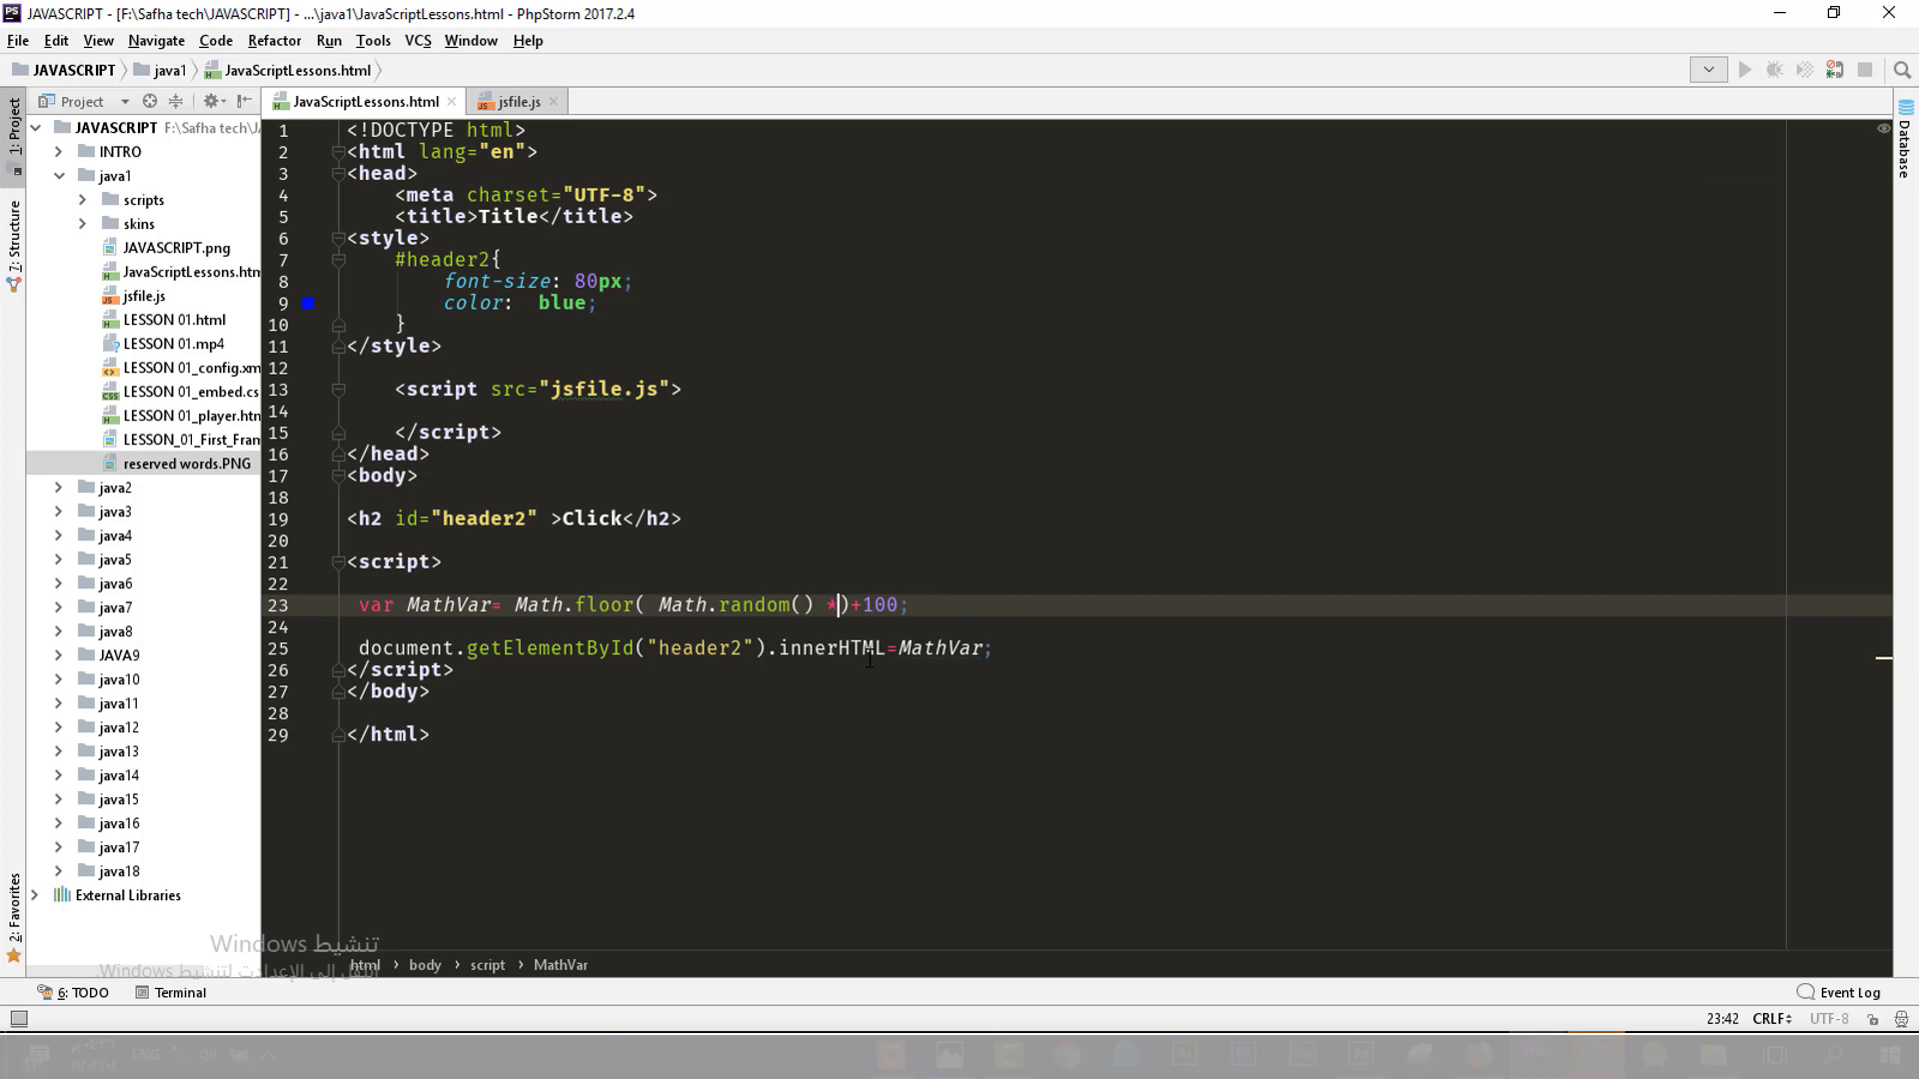
pyautogui.write('90')
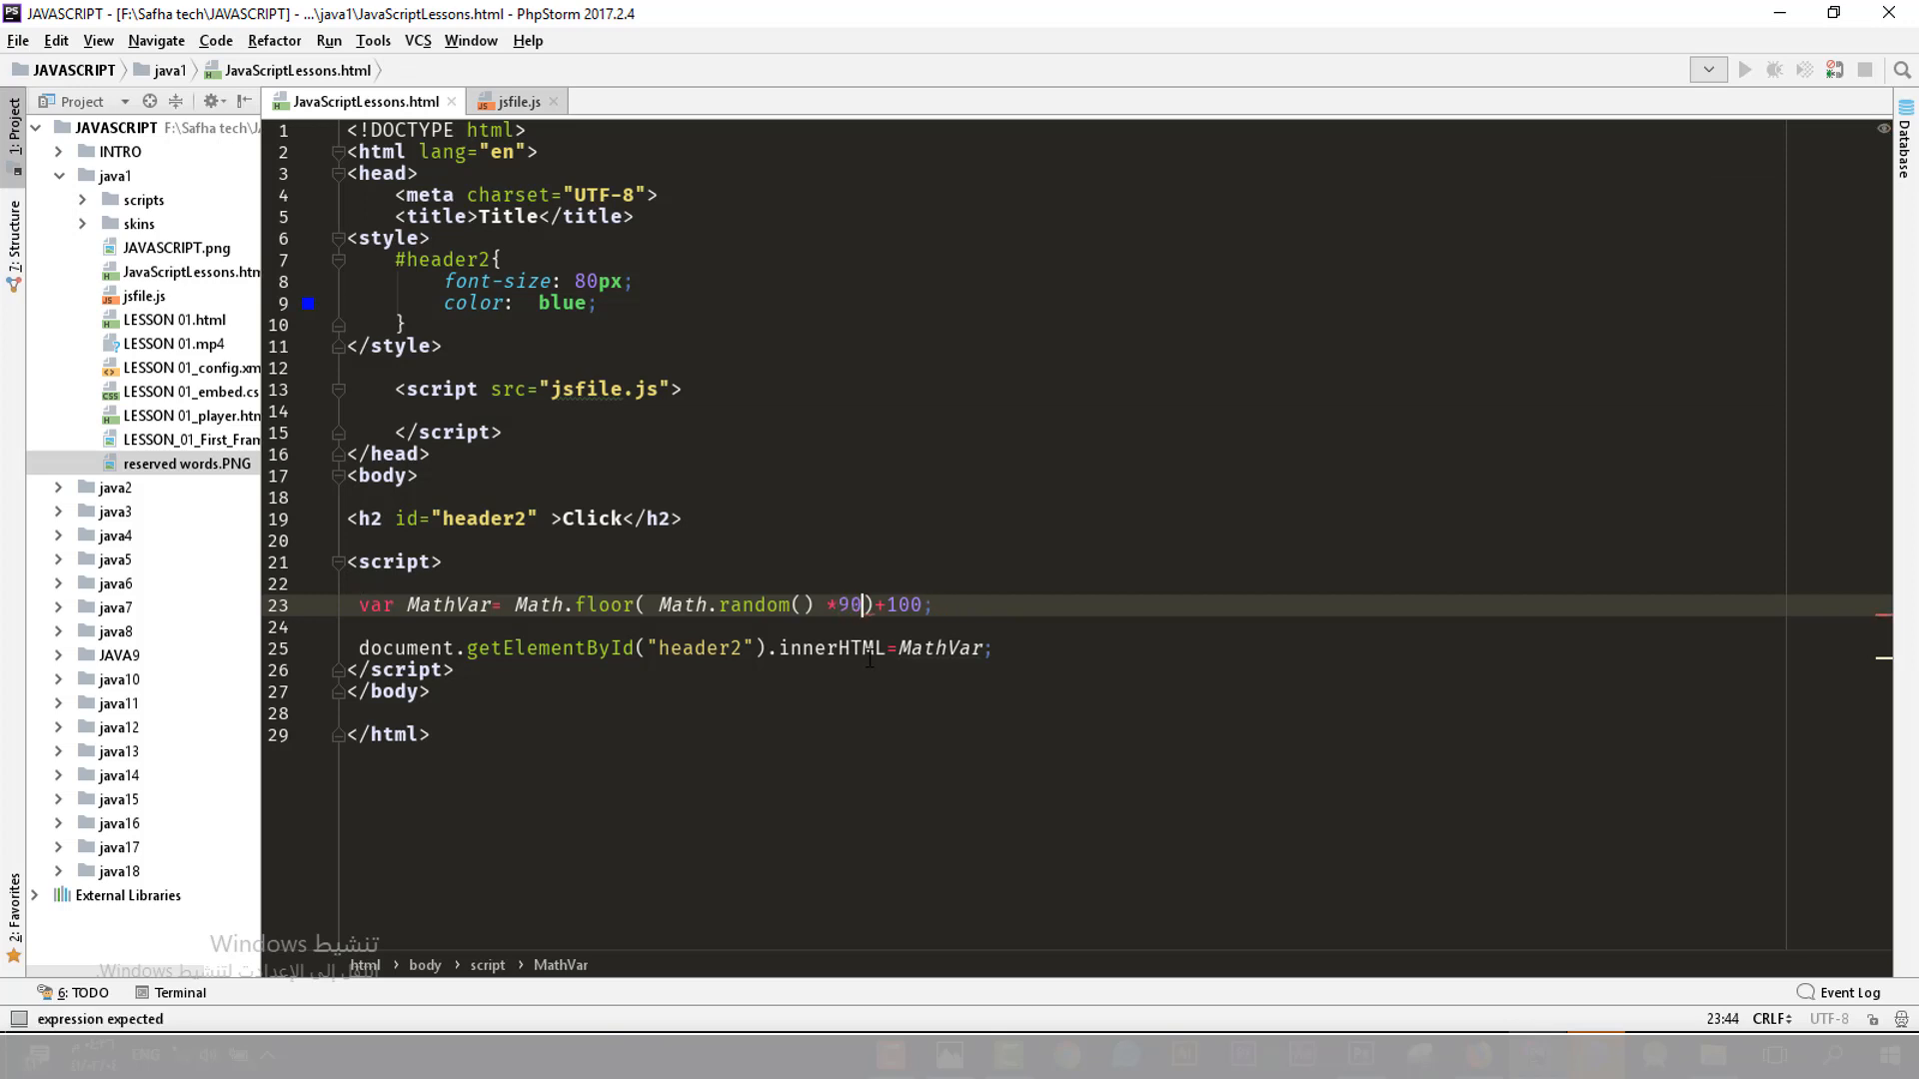
pyautogui.write('0')
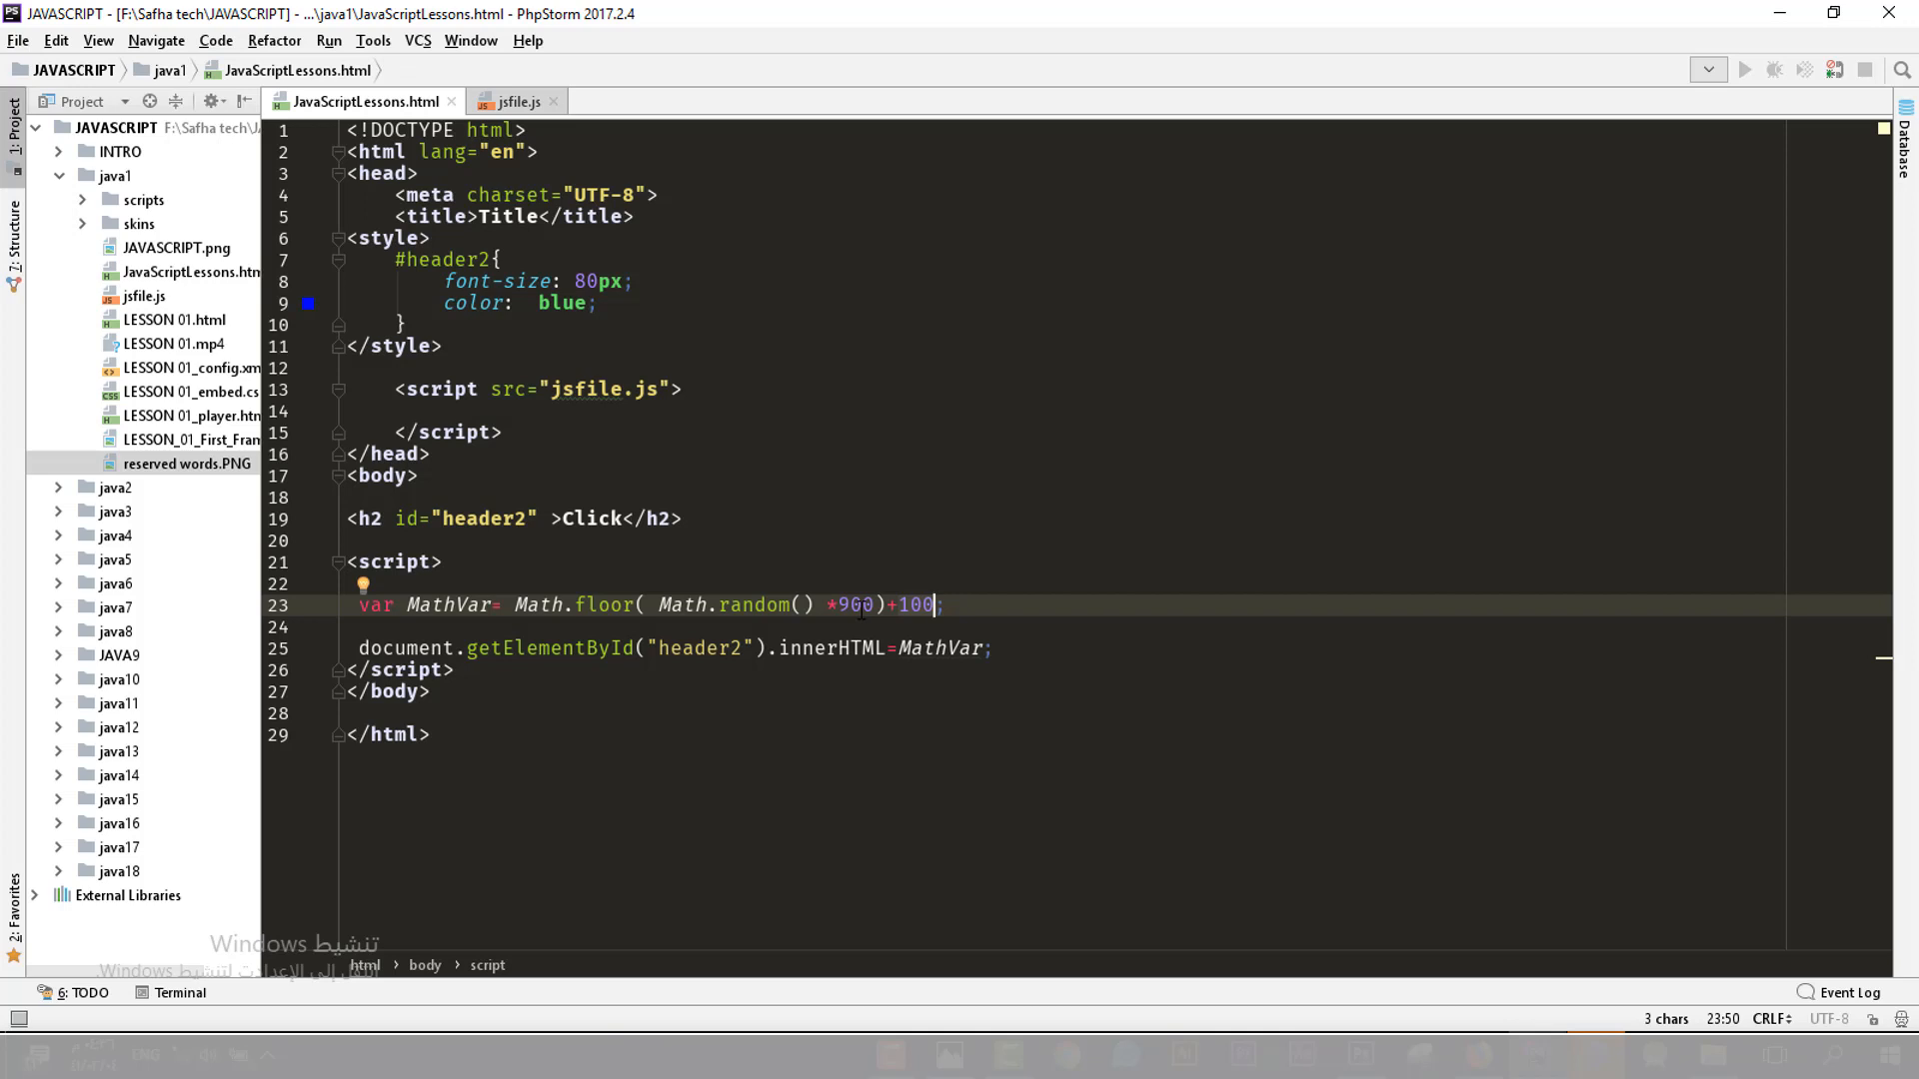
pyautogui.moveTo(1081, 586)
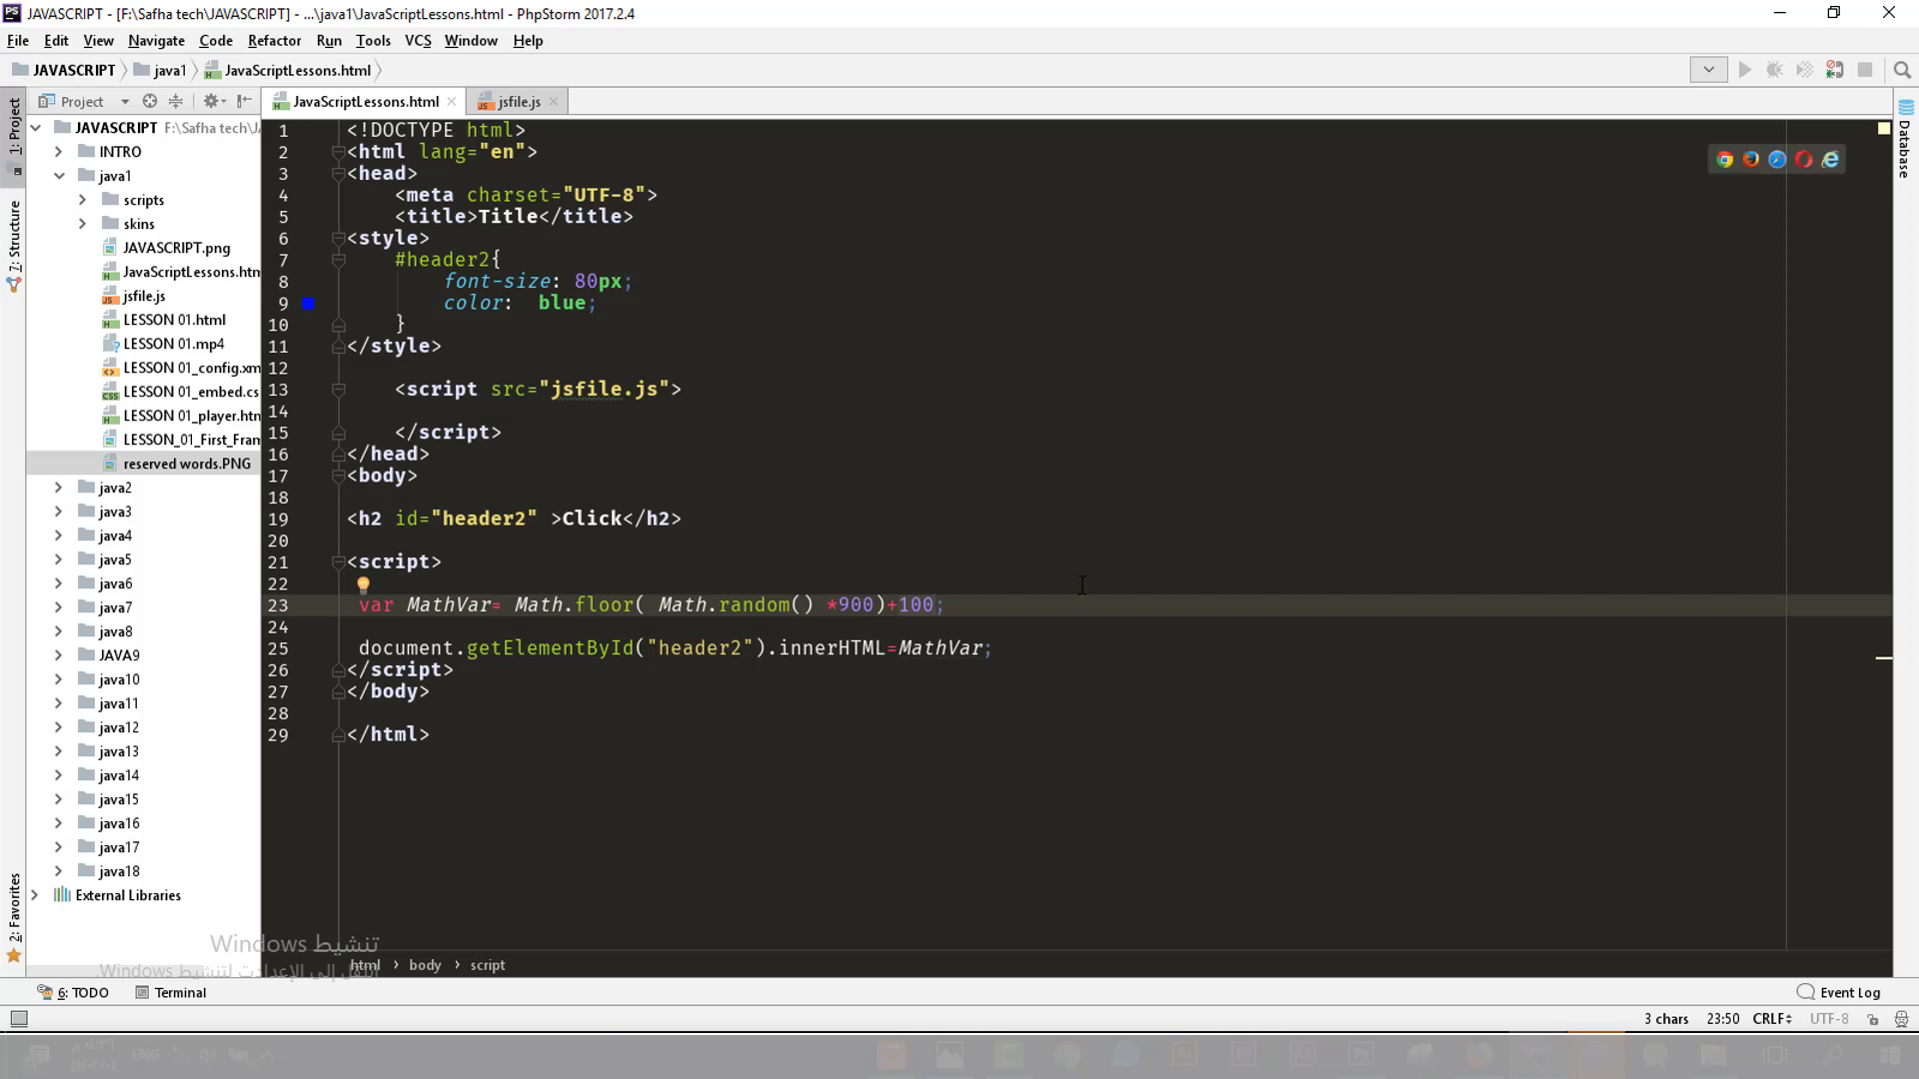
pyautogui.click(933, 604)
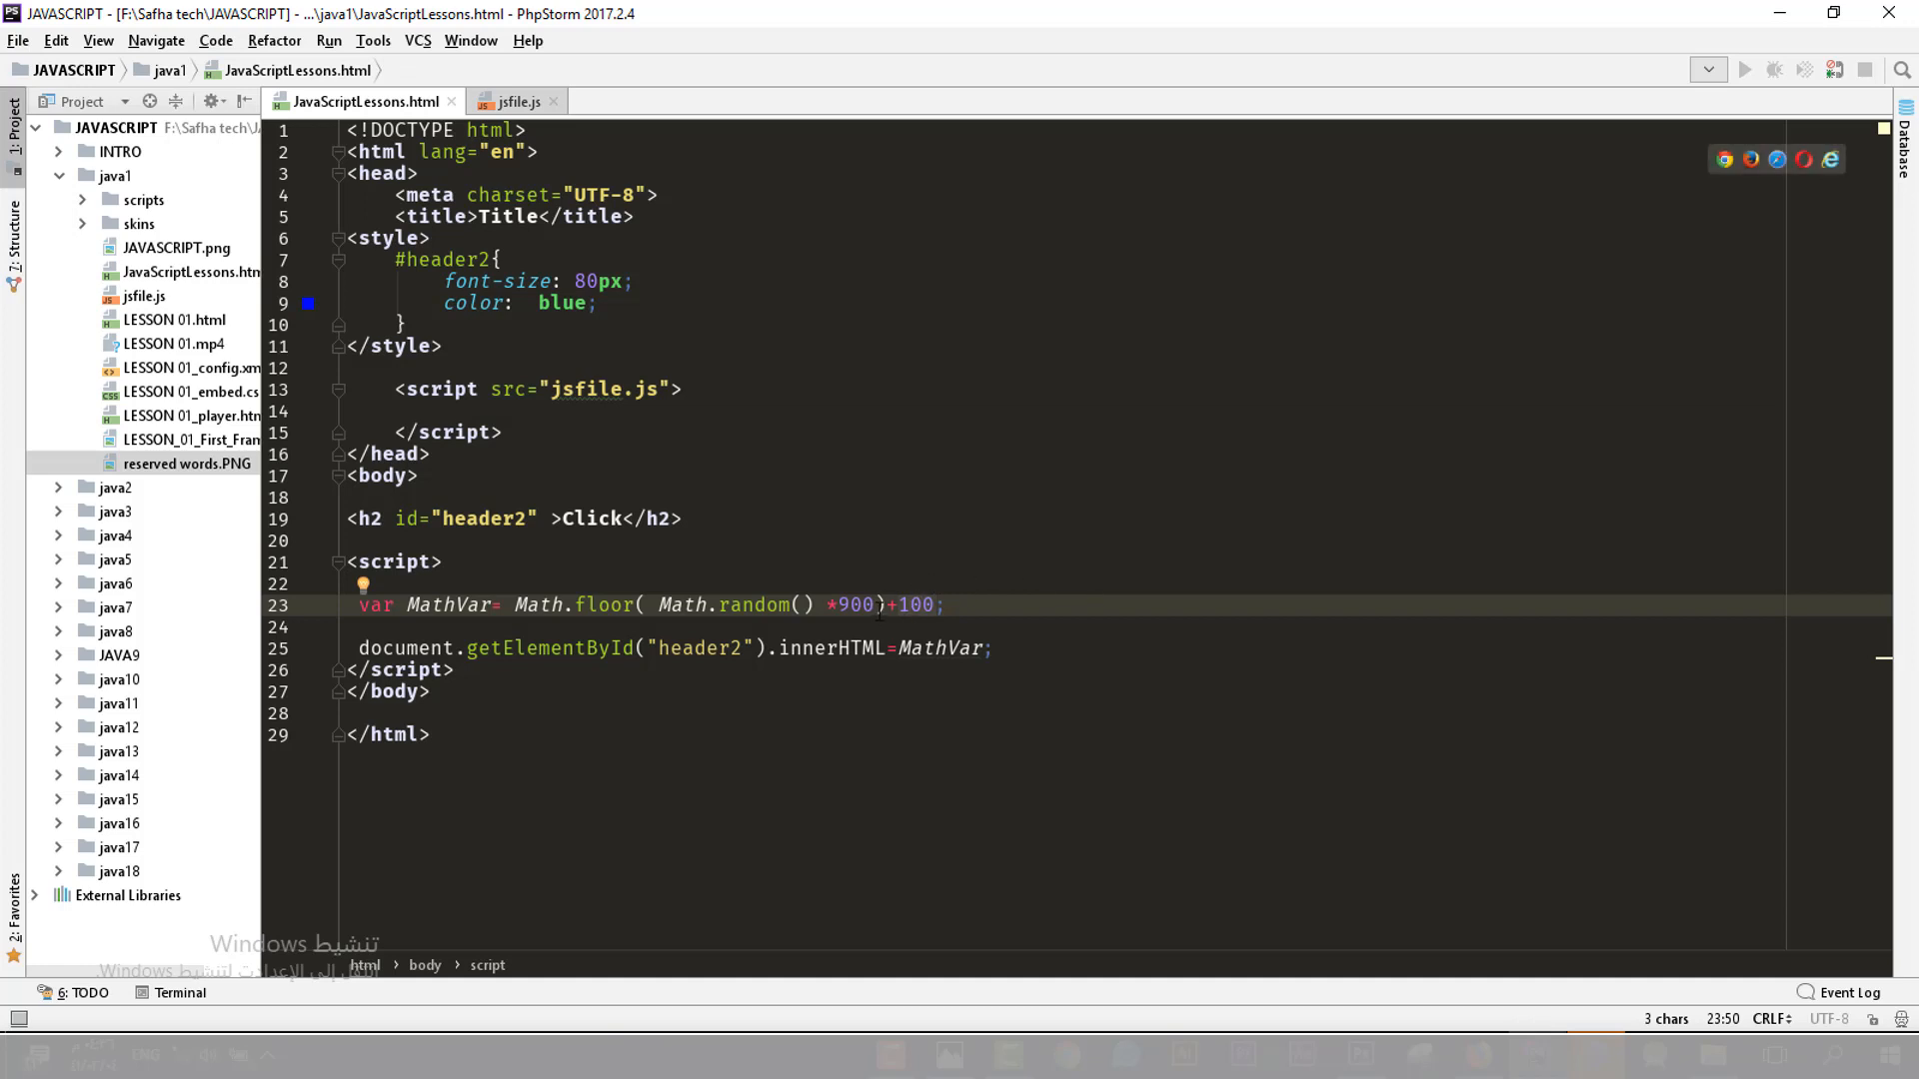
pyautogui.click(936, 603)
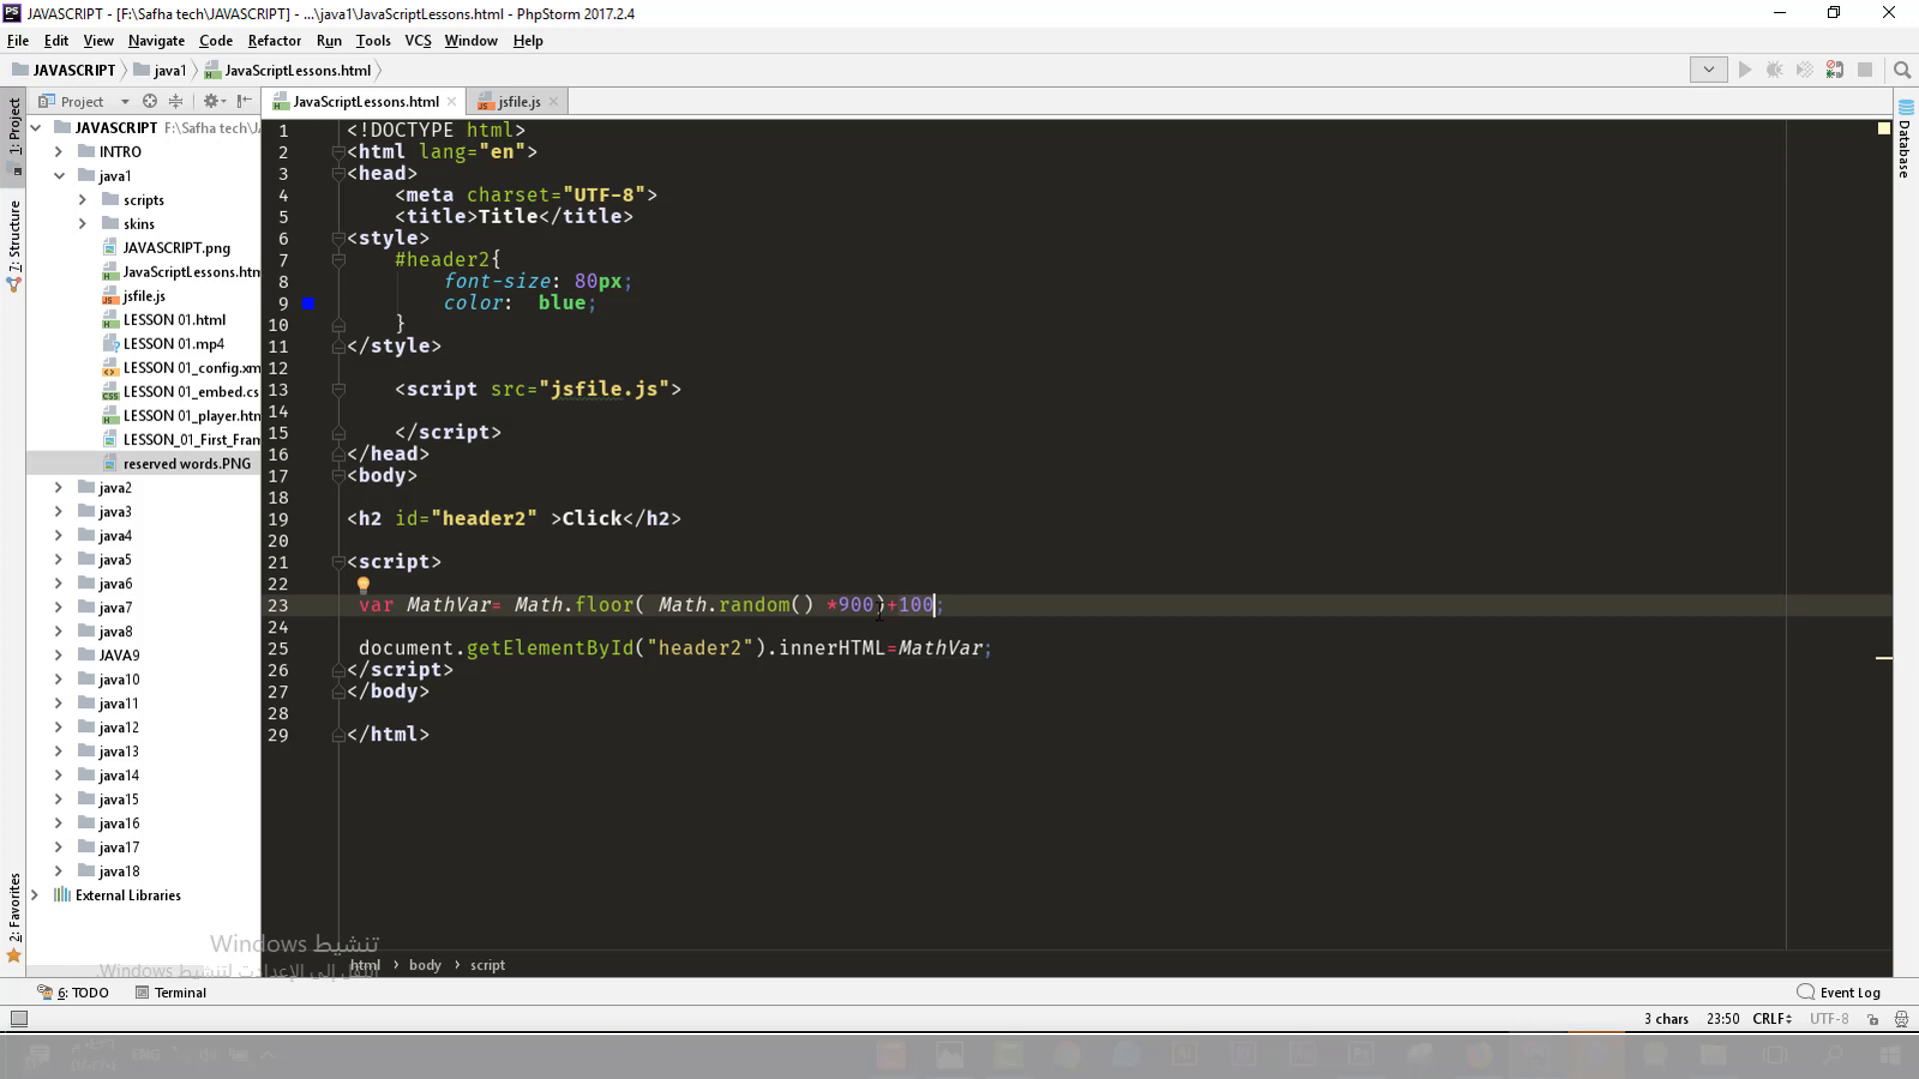